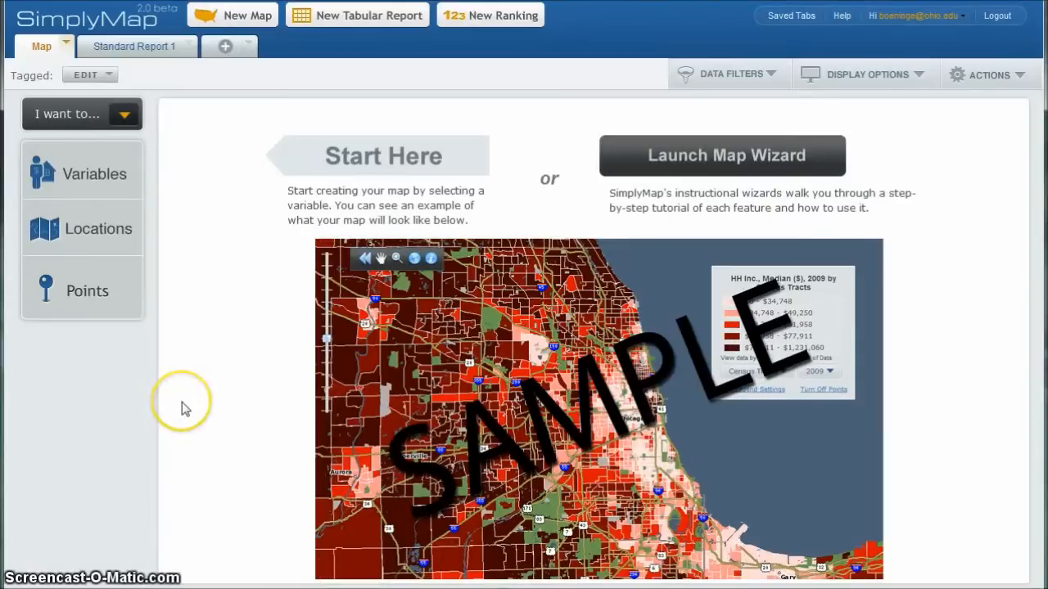
{"action": "mouse_move", "coordinate": [183, 409]}
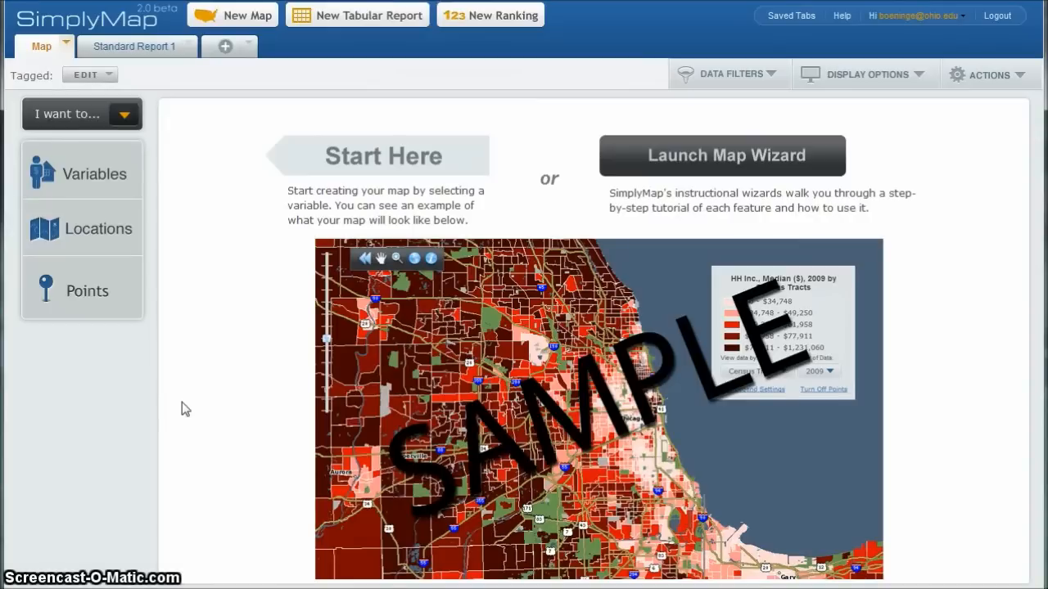
{"action": "mouse_move", "coordinate": [221, 144]}
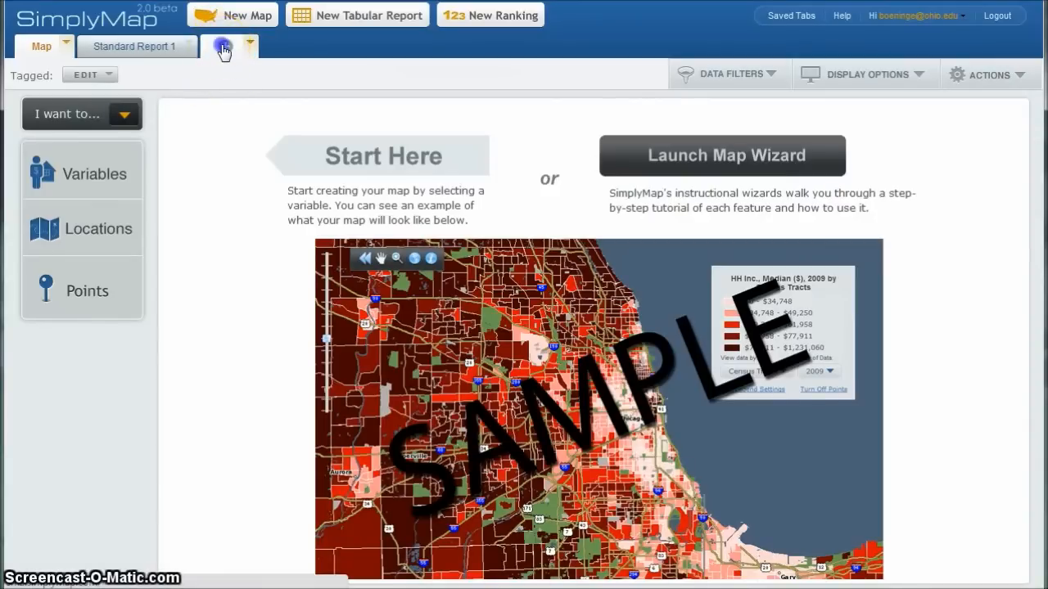
Bring up the Create new tab chooser listing map, tabular report and ranking types.
{"action": "left_click", "coordinate": [224, 46]}
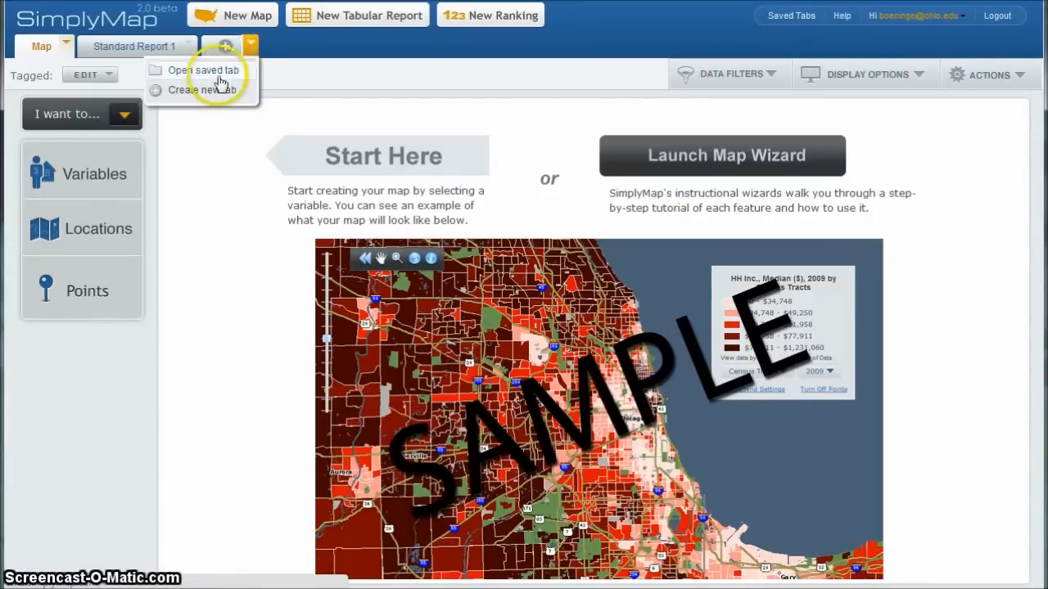
{"action": "left_click", "coordinate": [196, 90]}
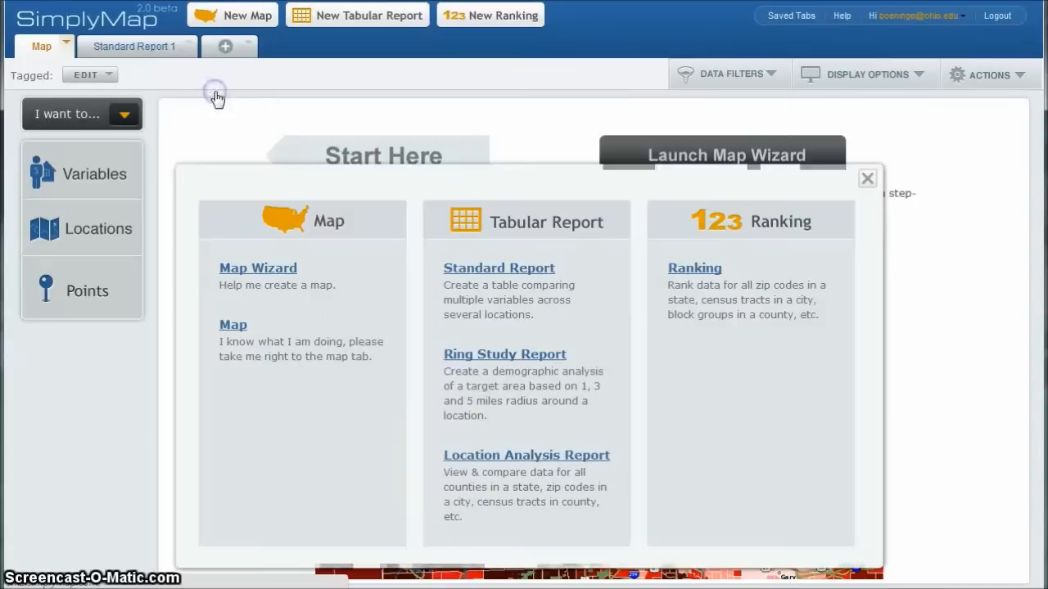
{"action": "mouse_move", "coordinate": [366, 390]}
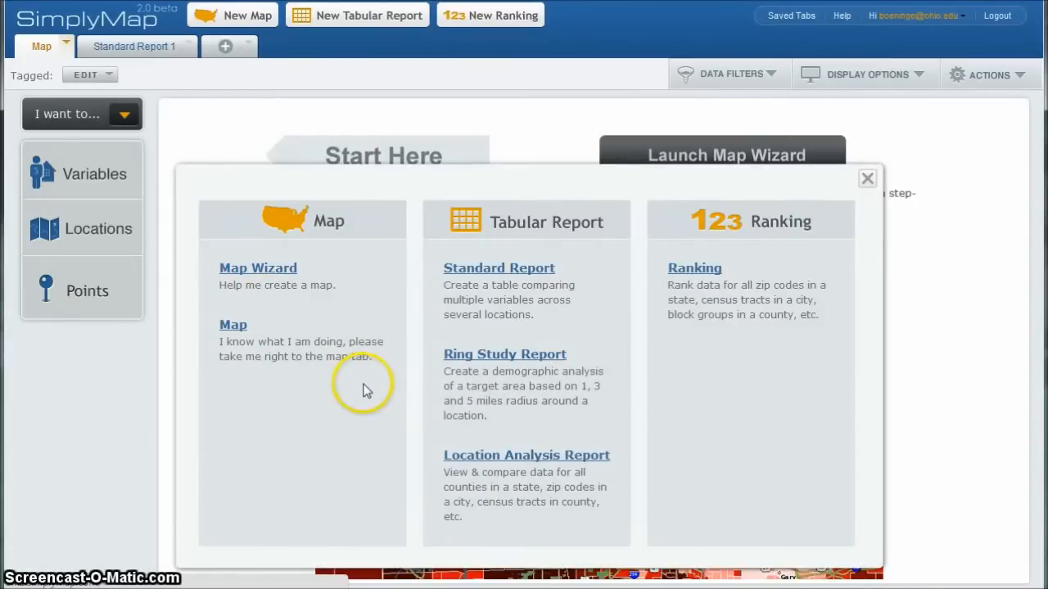
{"action": "mouse_move", "coordinate": [446, 321]}
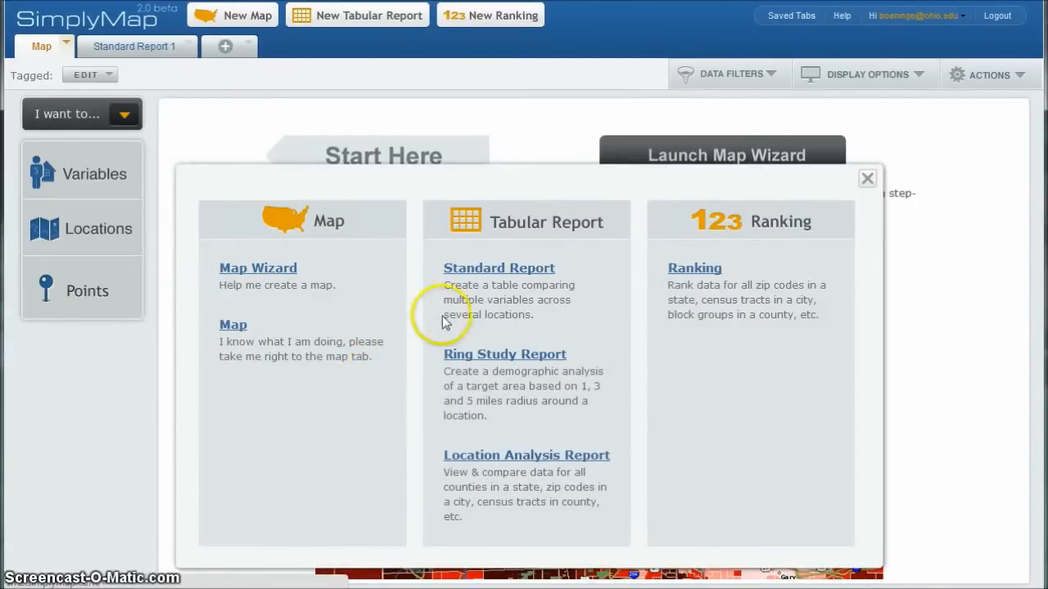
{"action": "mouse_move", "coordinate": [506, 272]}
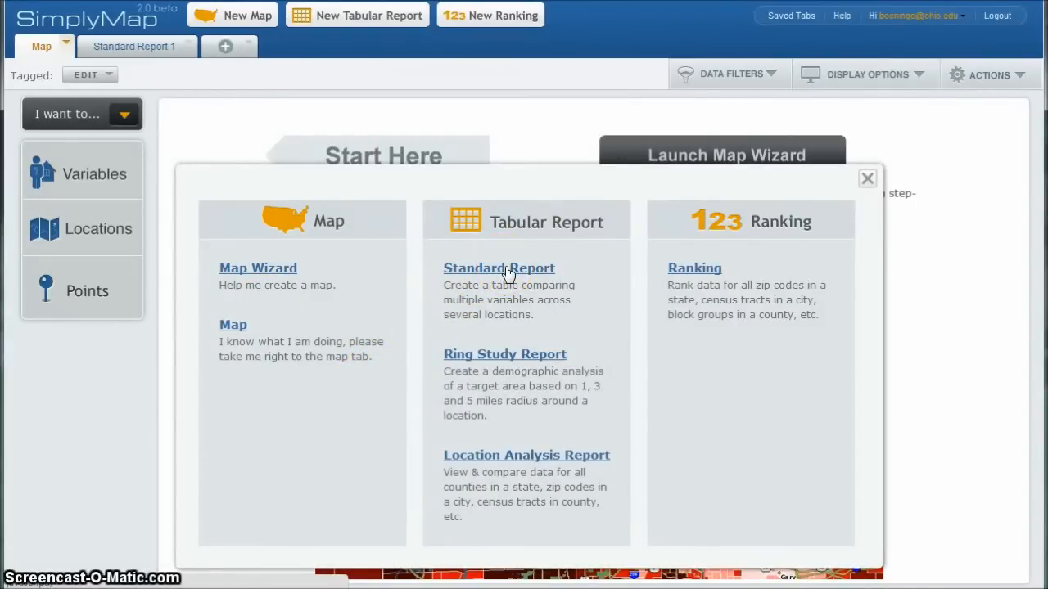
Start Standard Report 3 through the standard report wizard.
{"action": "left_click", "coordinate": [498, 268]}
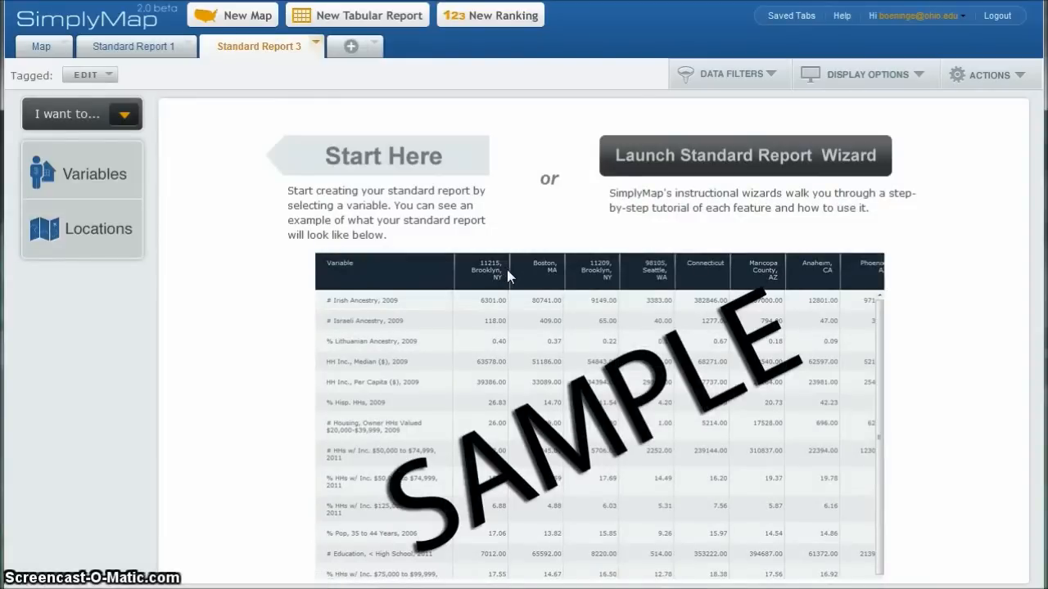
{"action": "mouse_move", "coordinate": [720, 156]}
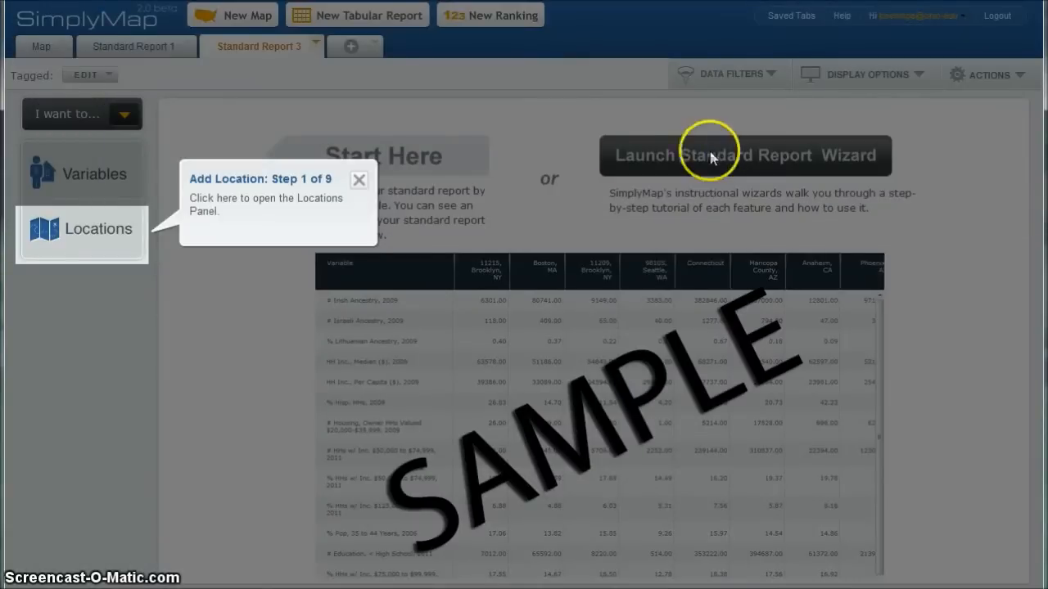
Add the city Los Angeles, CA (found under California via 'los') as the report location.
{"action": "left_click", "coordinate": [81, 229]}
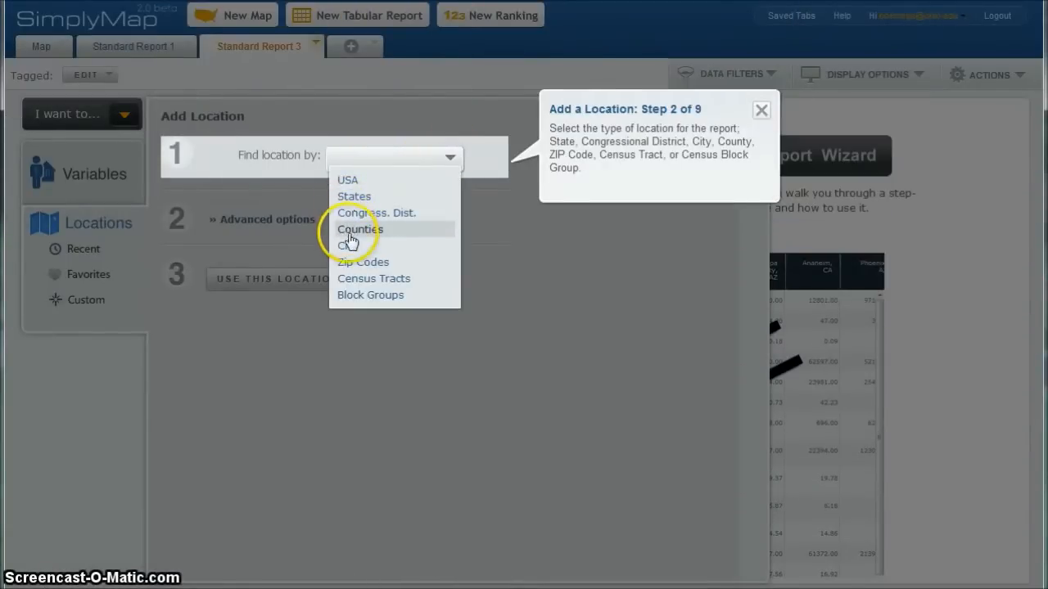
{"action": "left_click", "coordinate": [347, 245]}
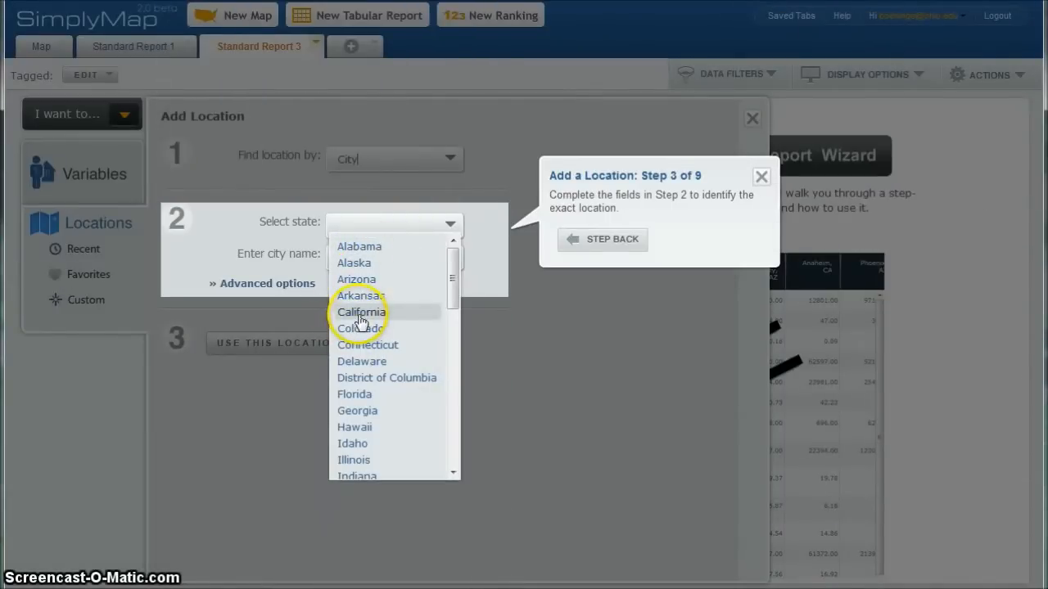
{"action": "left_click", "coordinate": [360, 311]}
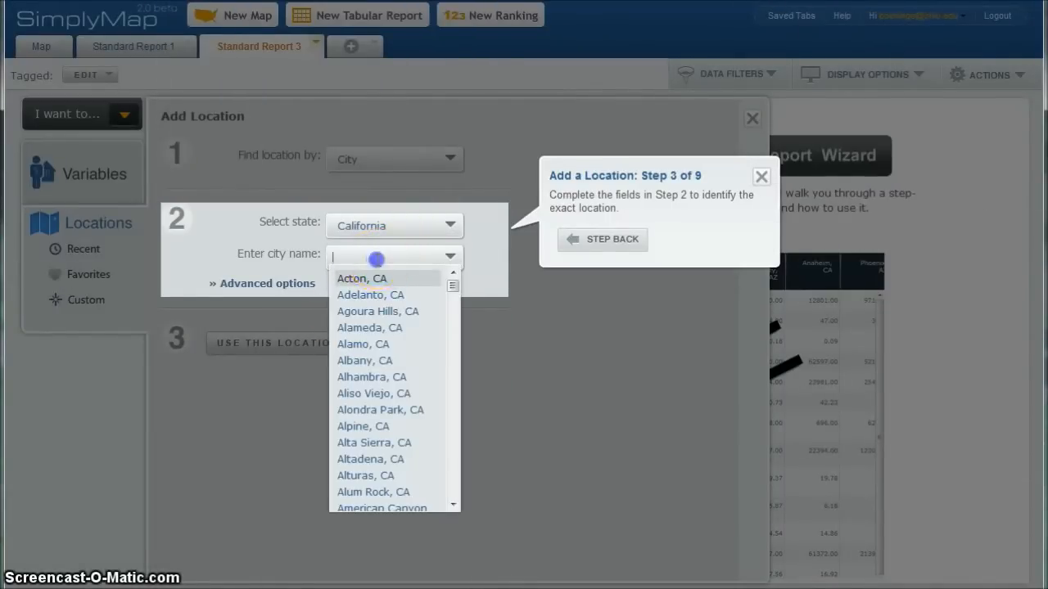
{"action": "type", "text": "los"}
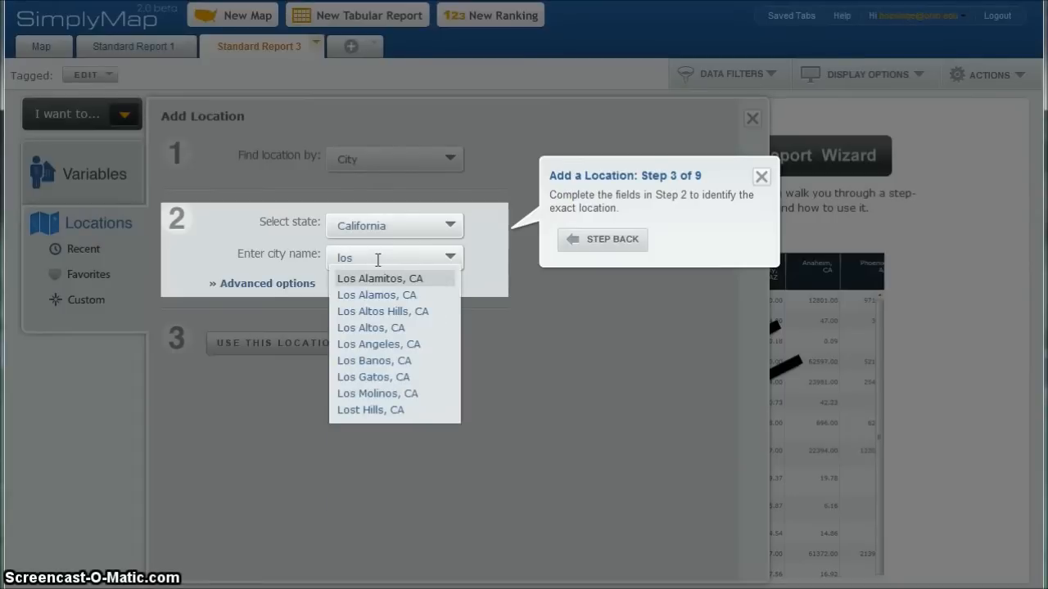
{"action": "left_click", "coordinate": [379, 344]}
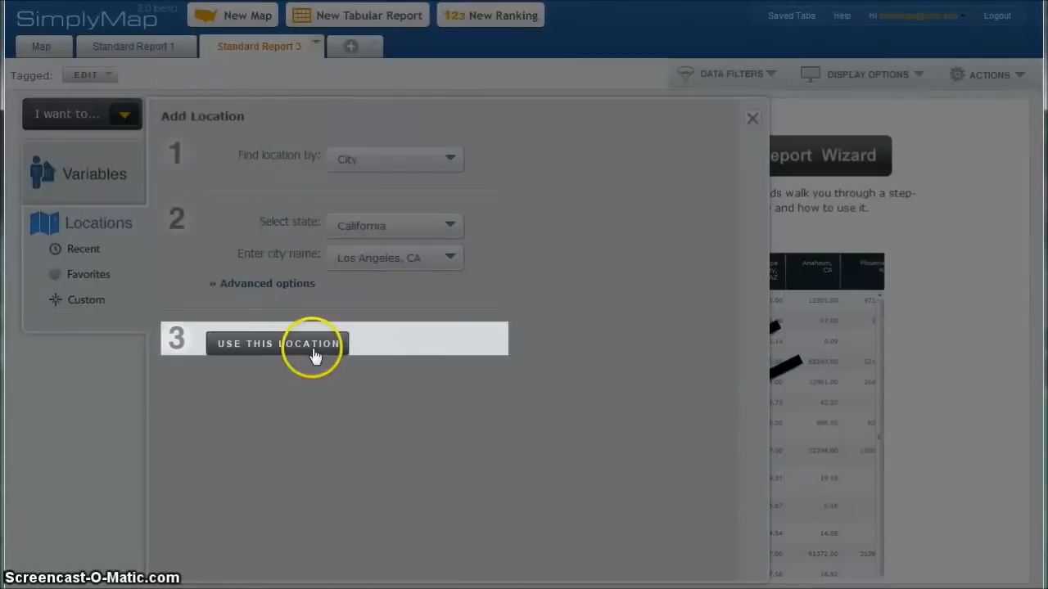
{"action": "left_click", "coordinate": [277, 344]}
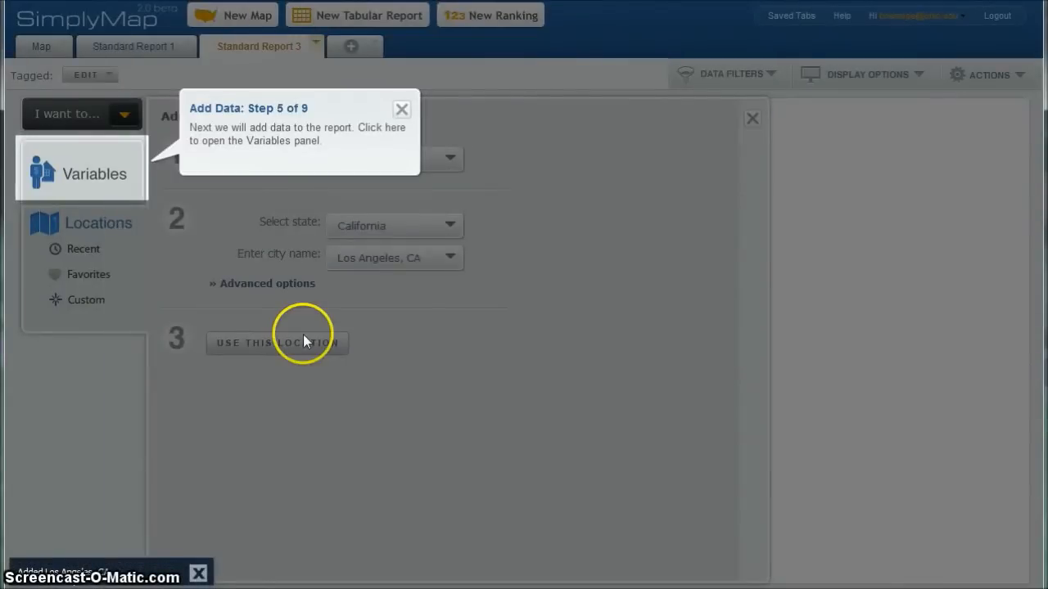
Show the variable categories such as Census Data and Consumer Expenditure, dismissing the wizard tip.
{"action": "left_click", "coordinate": [94, 173]}
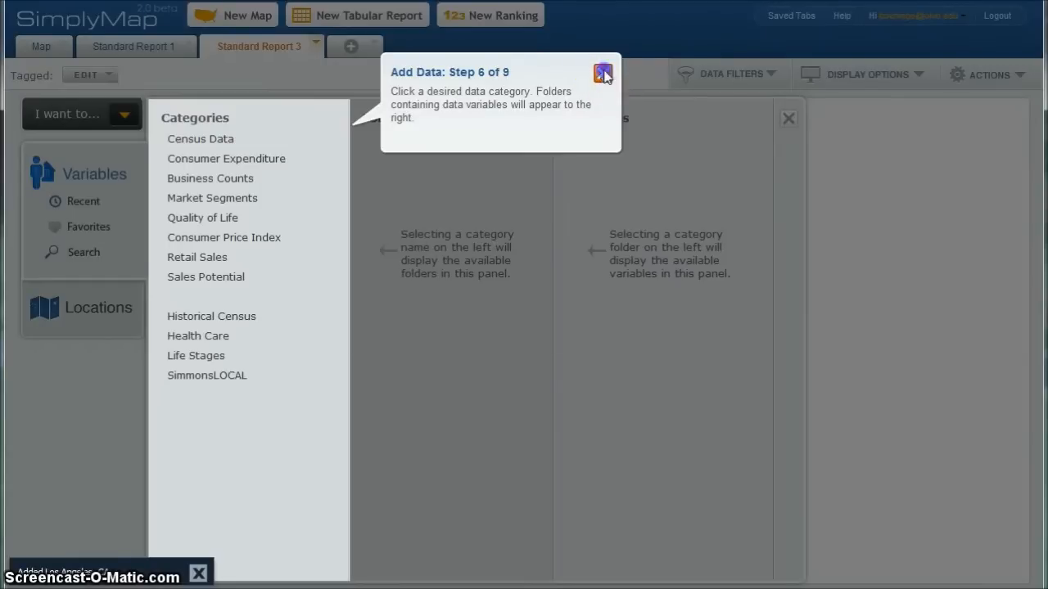
{"action": "left_click", "coordinate": [603, 72]}
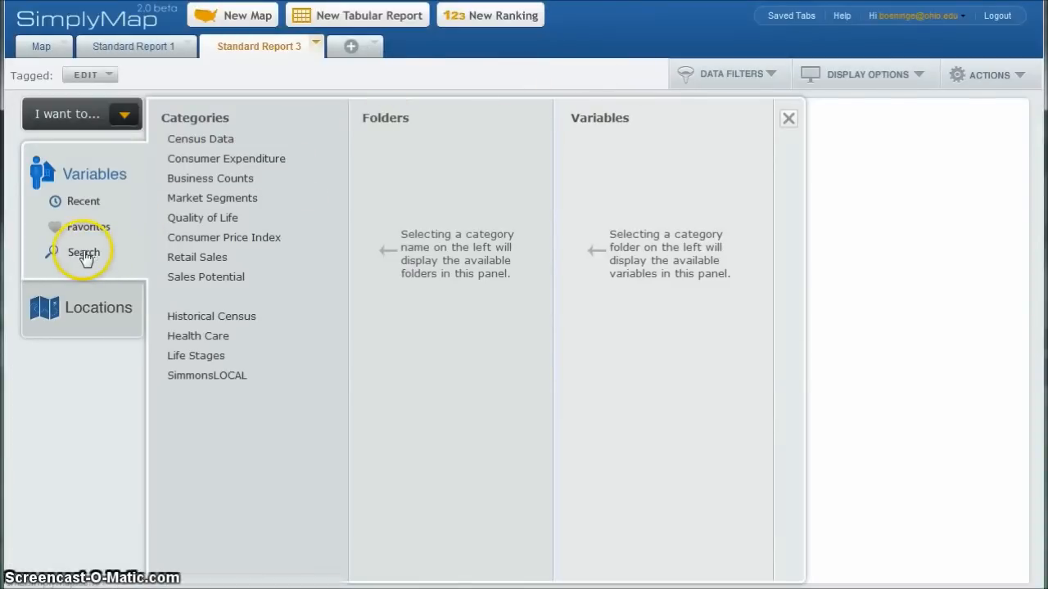
Search variables for 'nfl' (282 results) and show actions for the NFL regular-season TV-watching variable.
{"action": "left_click", "coordinate": [83, 252]}
{"action": "type", "text": "nfl"}
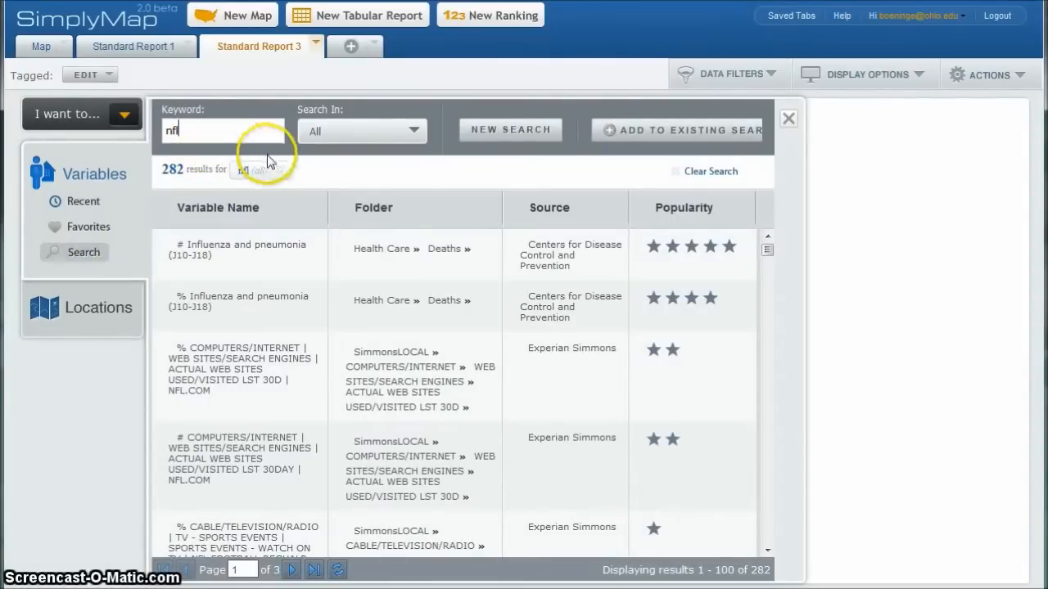
{"action": "mouse_move", "coordinate": [296, 172]}
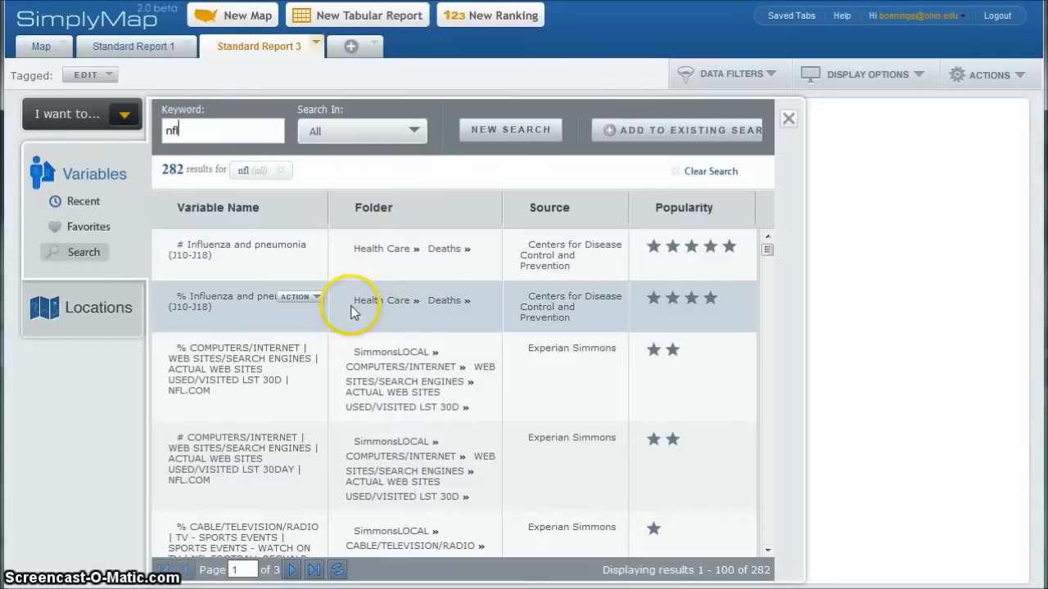
{"action": "scroll", "scroll_direction": "down", "scroll_amount": 3}
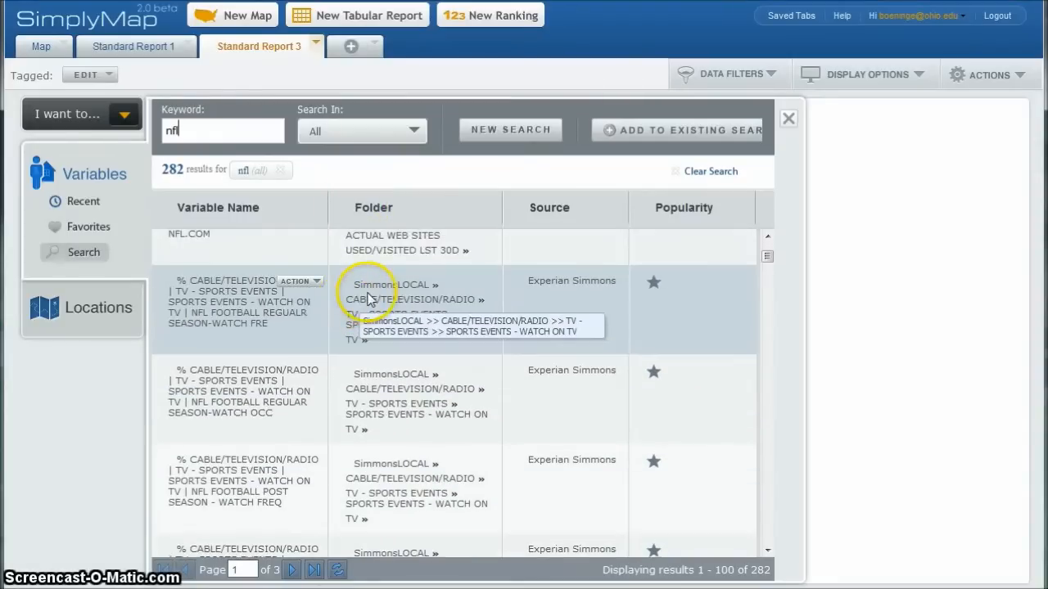
{"action": "mouse_move", "coordinate": [270, 358]}
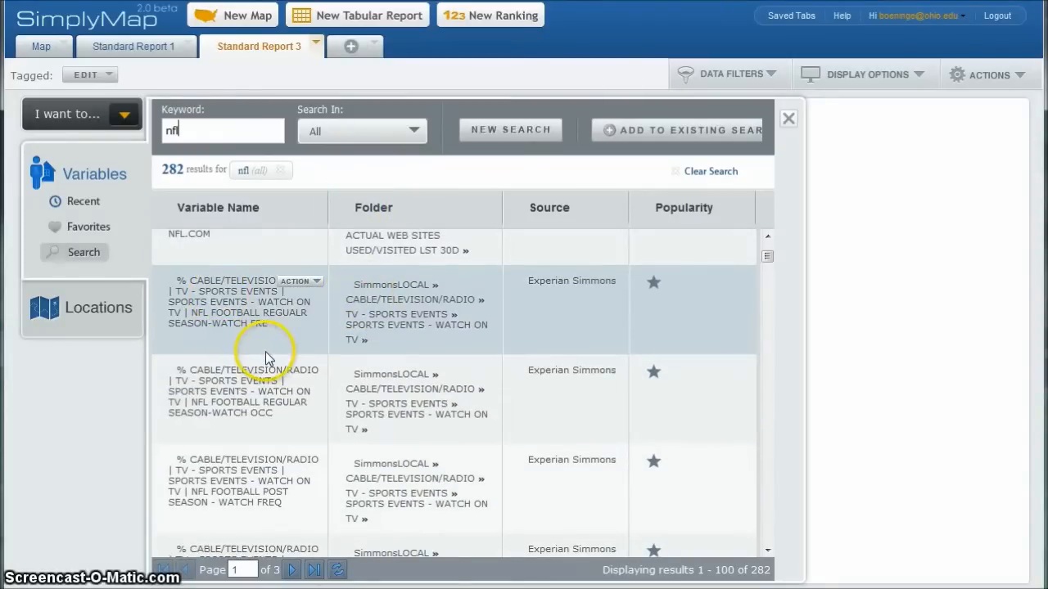
{"action": "left_click", "coordinate": [300, 281]}
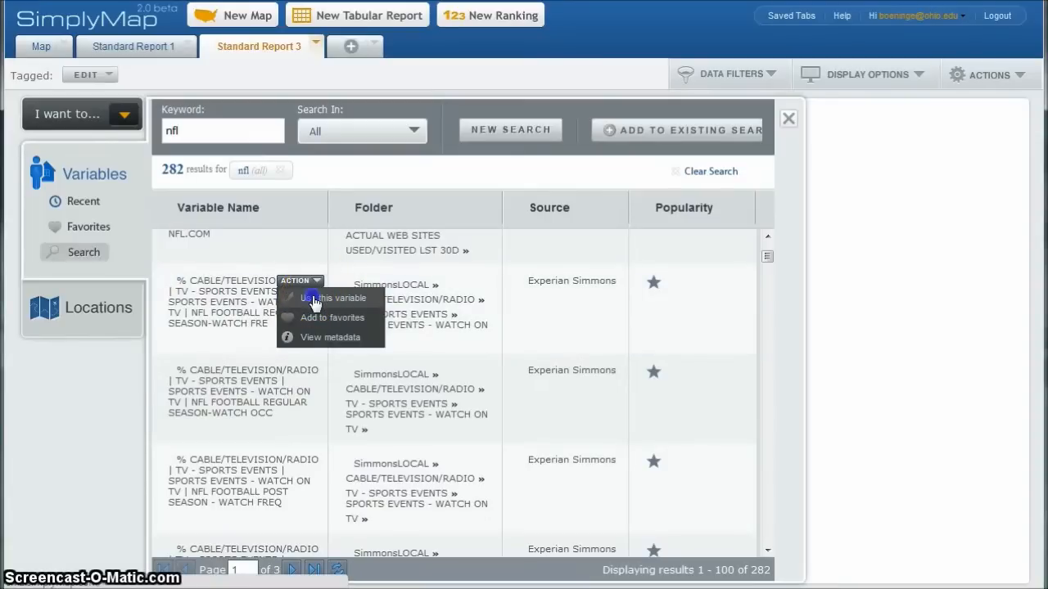
Add two NFL regular-season and one post-season TV-watching variables to the report.
{"action": "left_click", "coordinate": [331, 298]}
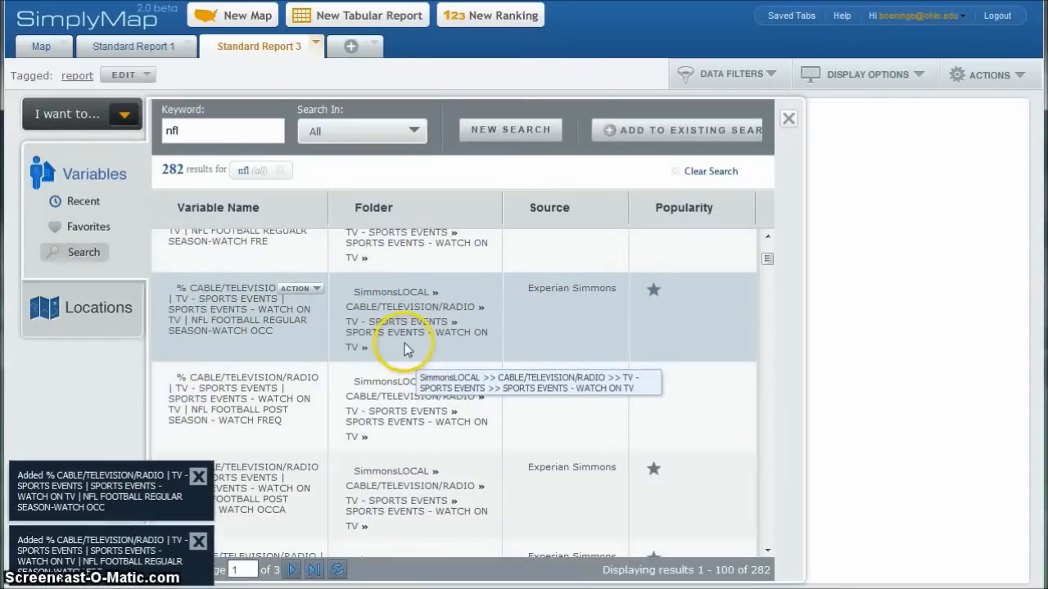
{"action": "left_click", "coordinate": [298, 295]}
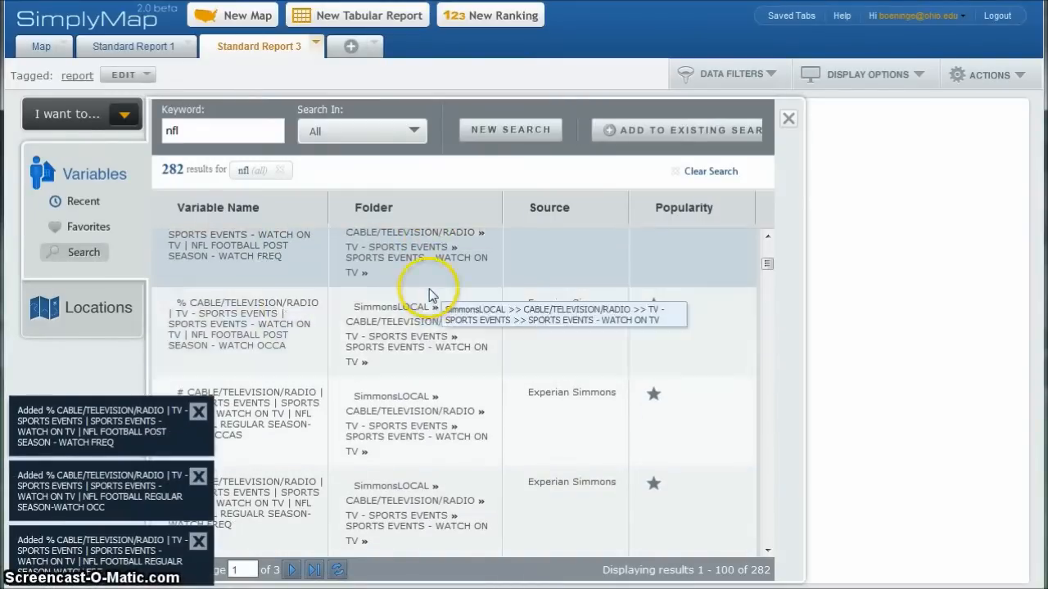
{"action": "left_click", "coordinate": [300, 303]}
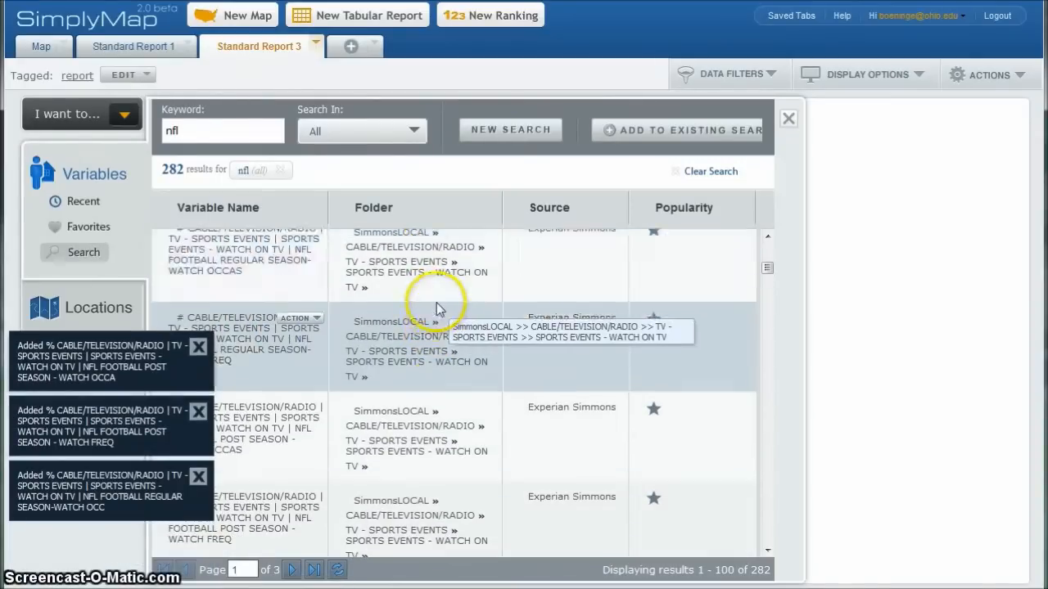
{"action": "mouse_move", "coordinate": [167, 401]}
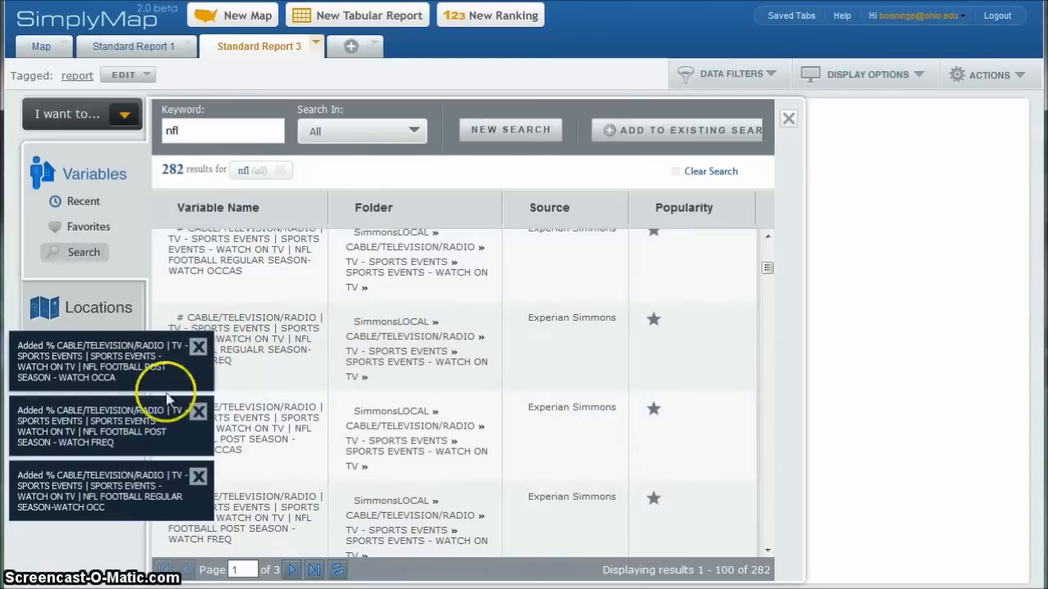
{"action": "mouse_move", "coordinate": [423, 320]}
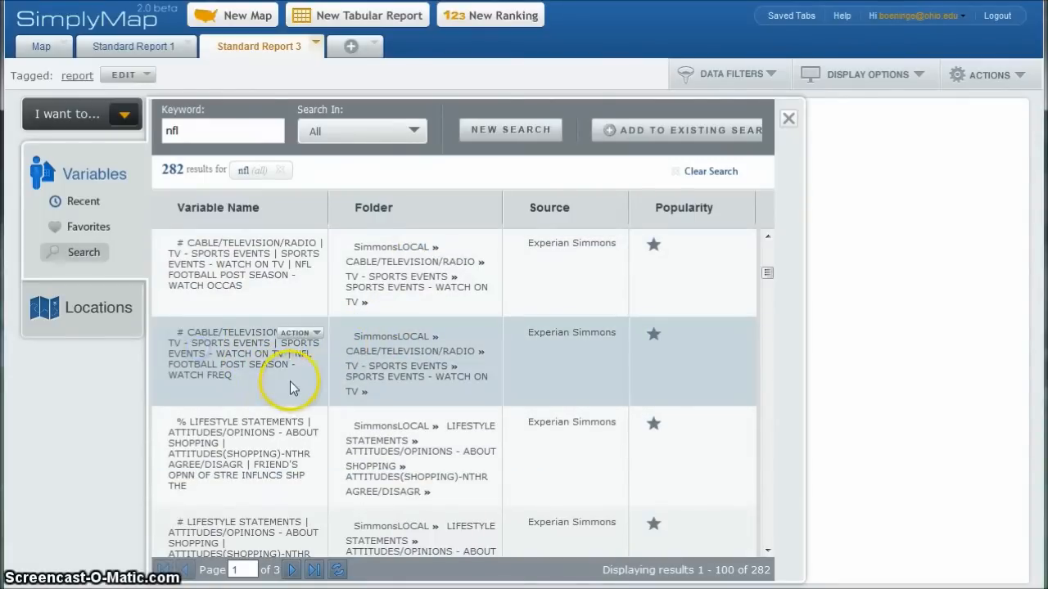
Add the NFL 'a little bit interested' and 'very interested' sports-interest variables to the report.
{"action": "left_click", "coordinate": [301, 337]}
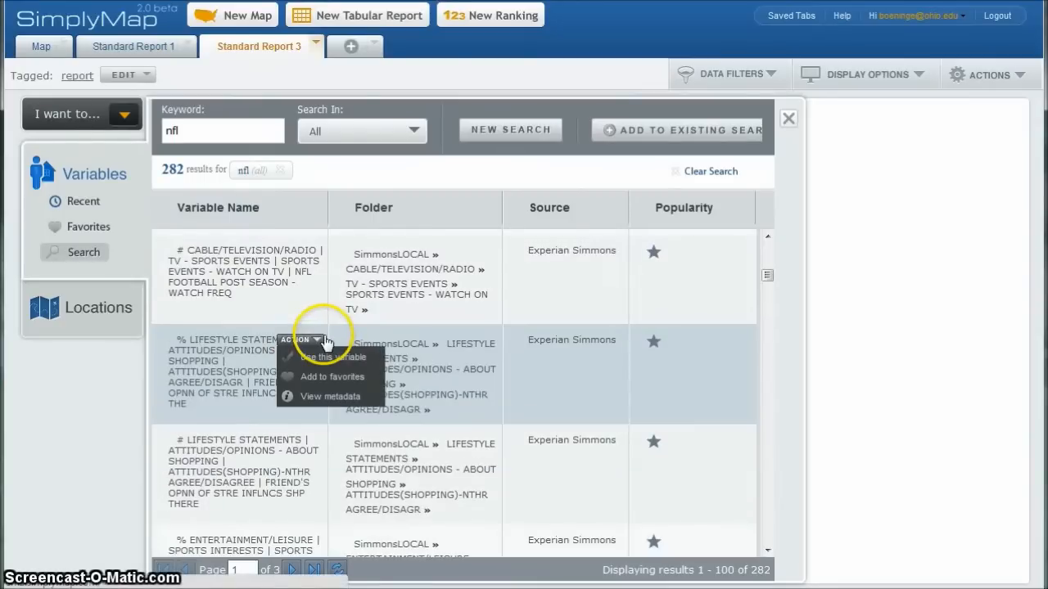
{"action": "scroll", "scroll_direction": "down", "scroll_amount": 3}
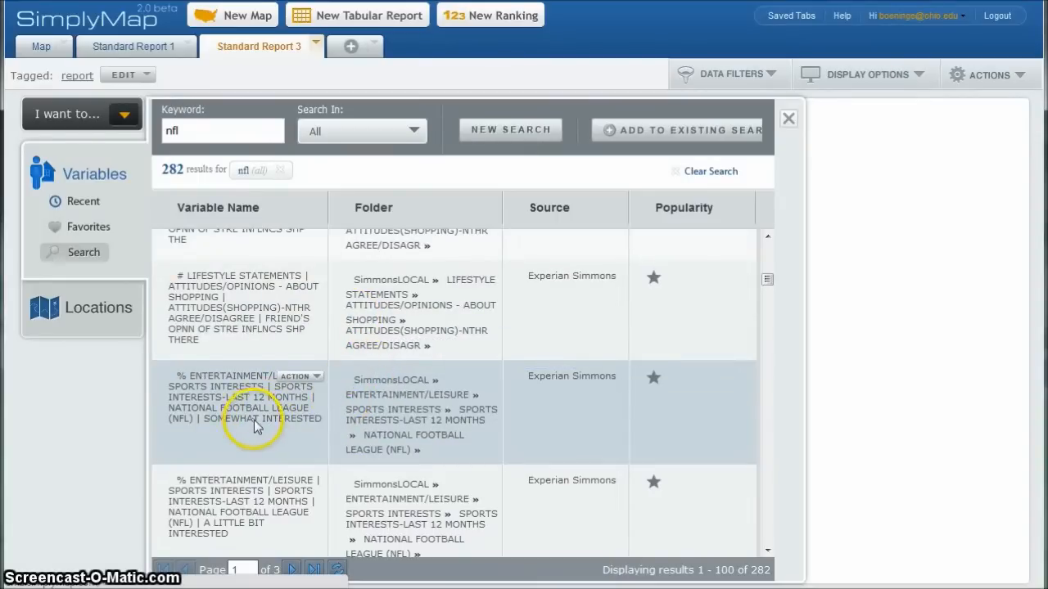
{"action": "left_click", "coordinate": [300, 375]}
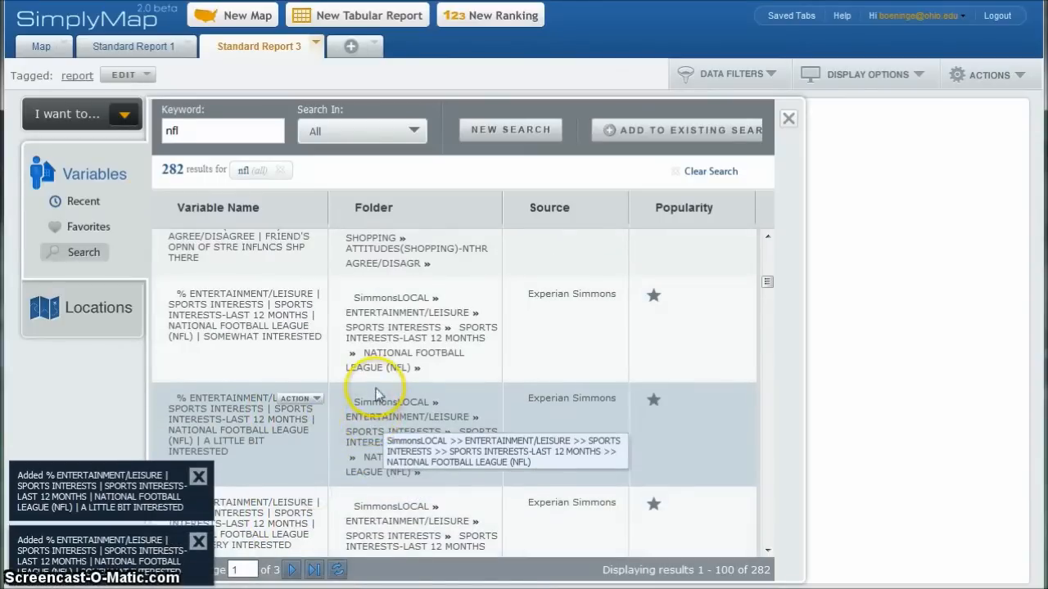
{"action": "left_click", "coordinate": [318, 344]}
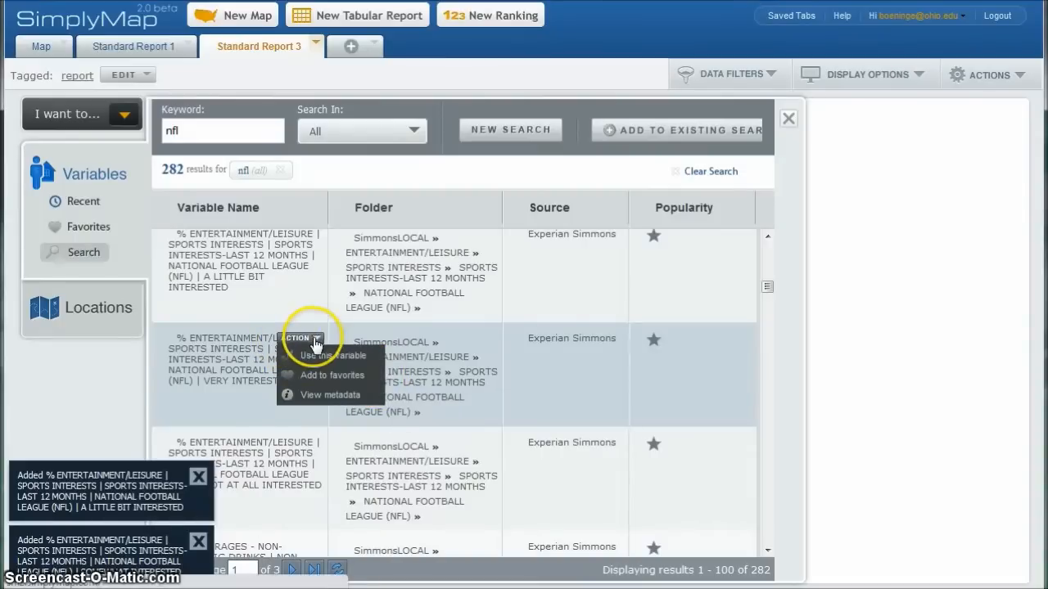
{"action": "left_click", "coordinate": [331, 355]}
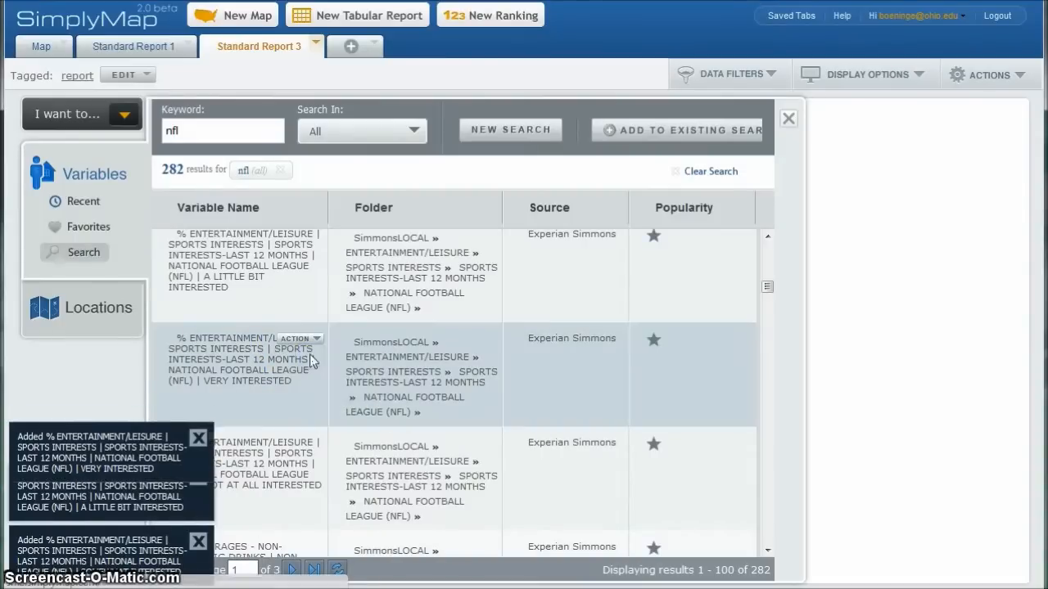
{"action": "mouse_move", "coordinate": [352, 380]}
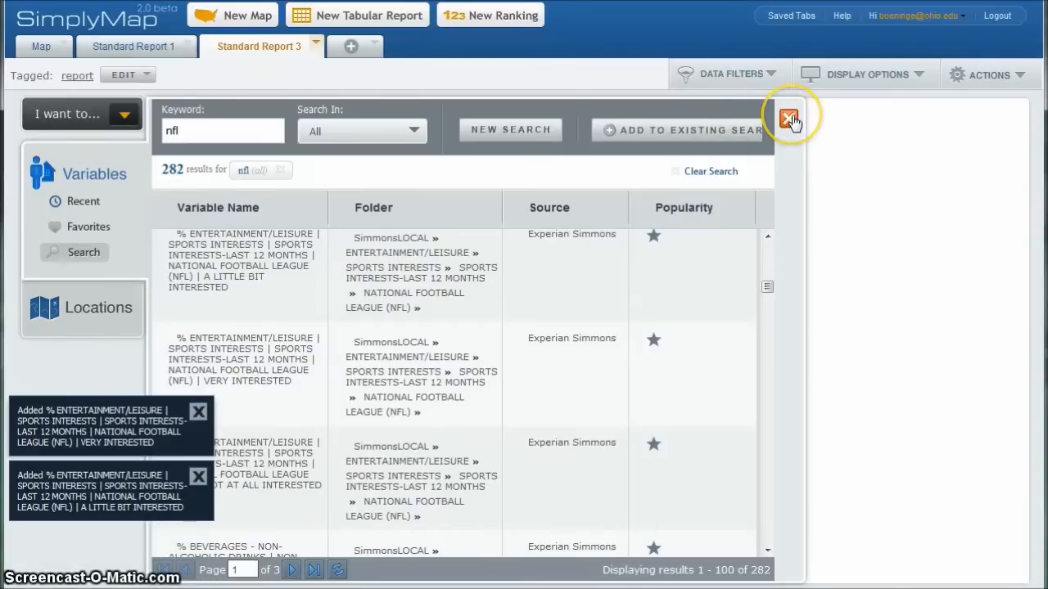
Close the variable search to view Los Angeles vs USA on the NFL viewing and interest measures.
{"action": "left_click", "coordinate": [789, 115]}
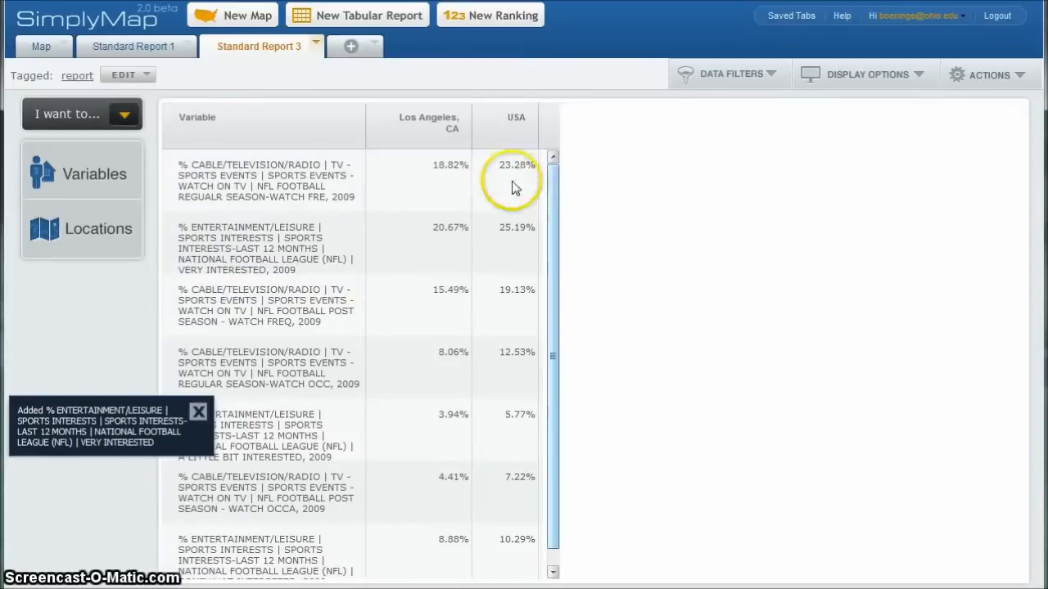
{"action": "mouse_move", "coordinate": [598, 249]}
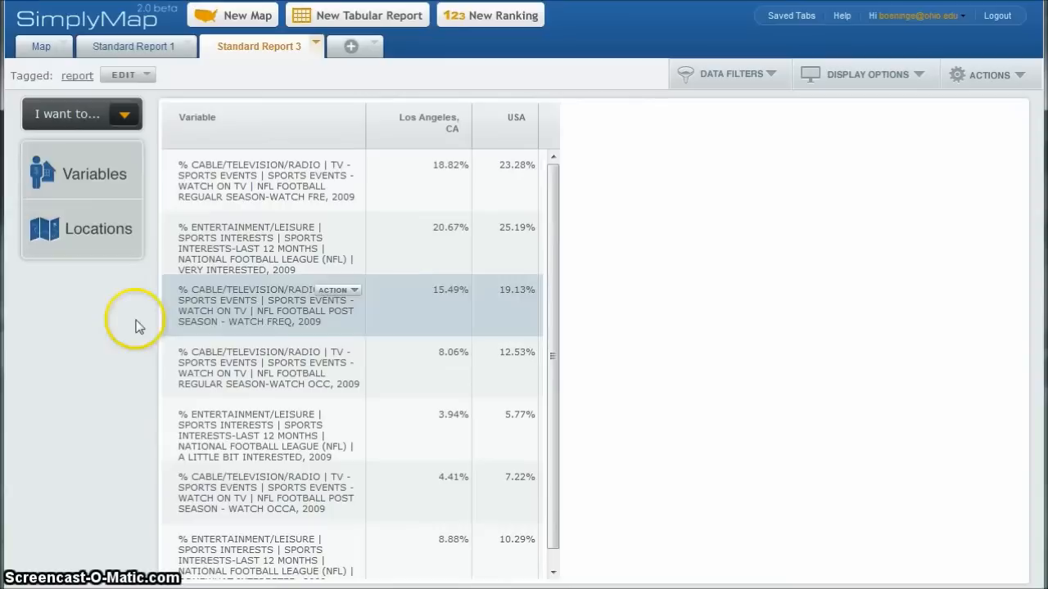
Add the city Birmingham, AL (found under Alabama via 'bri') as another report location.
{"action": "left_click", "coordinate": [99, 229]}
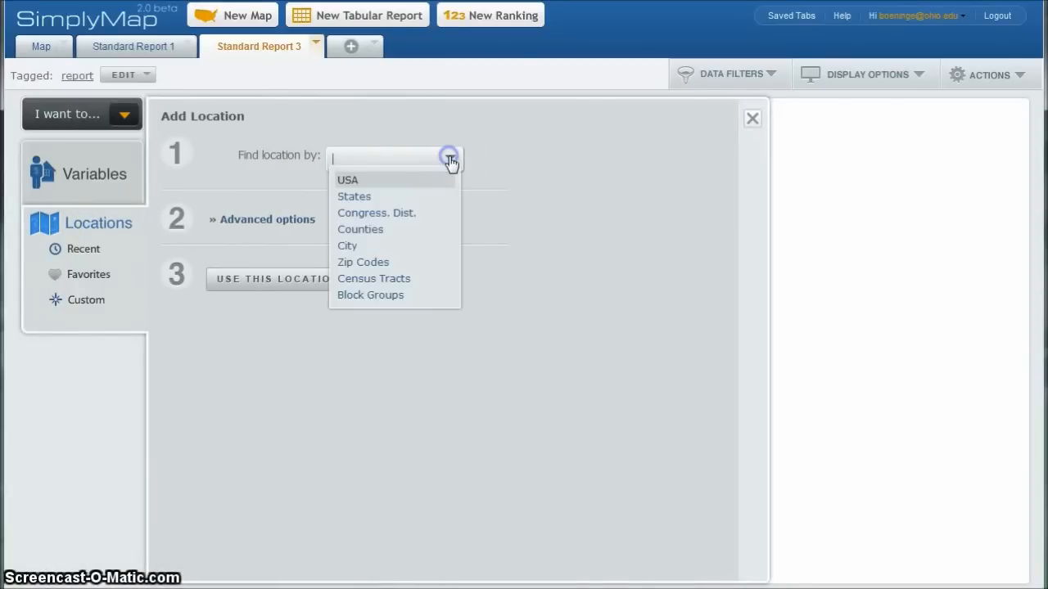
{"action": "left_click", "coordinate": [347, 245]}
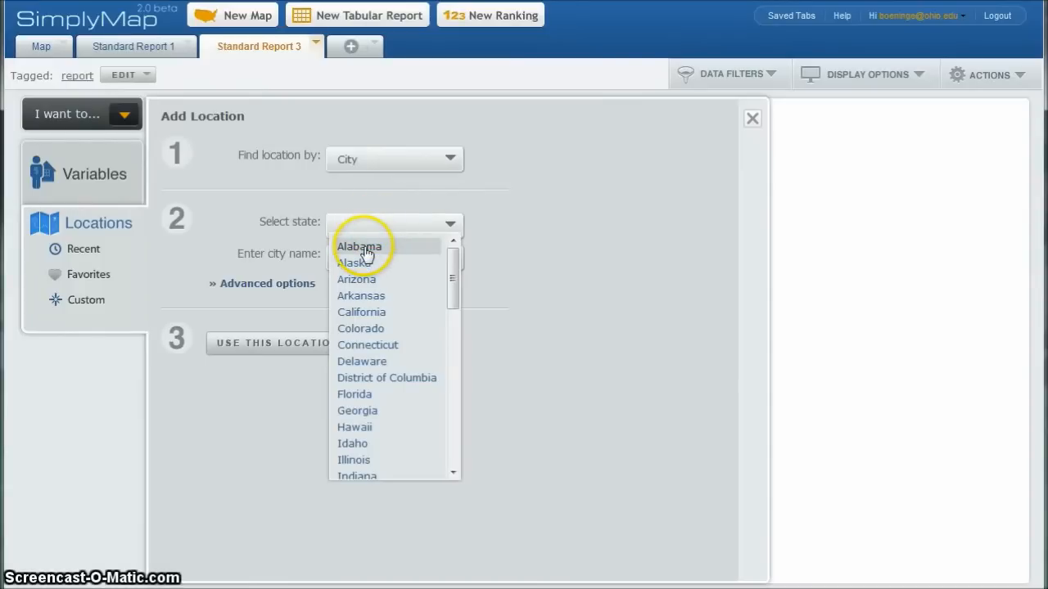
{"action": "left_click", "coordinate": [358, 246]}
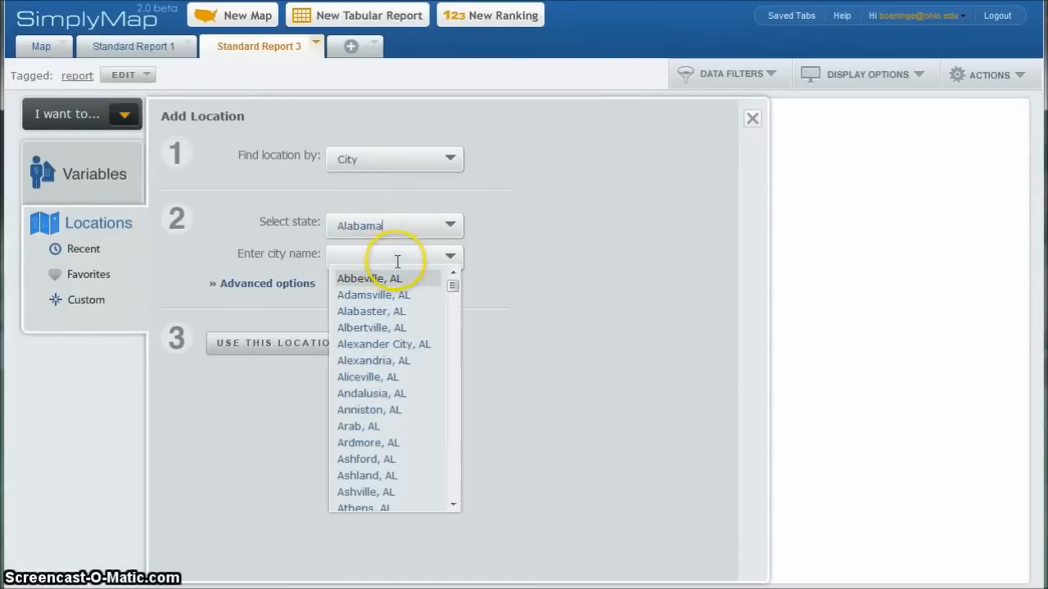
{"action": "type", "text": "br"}
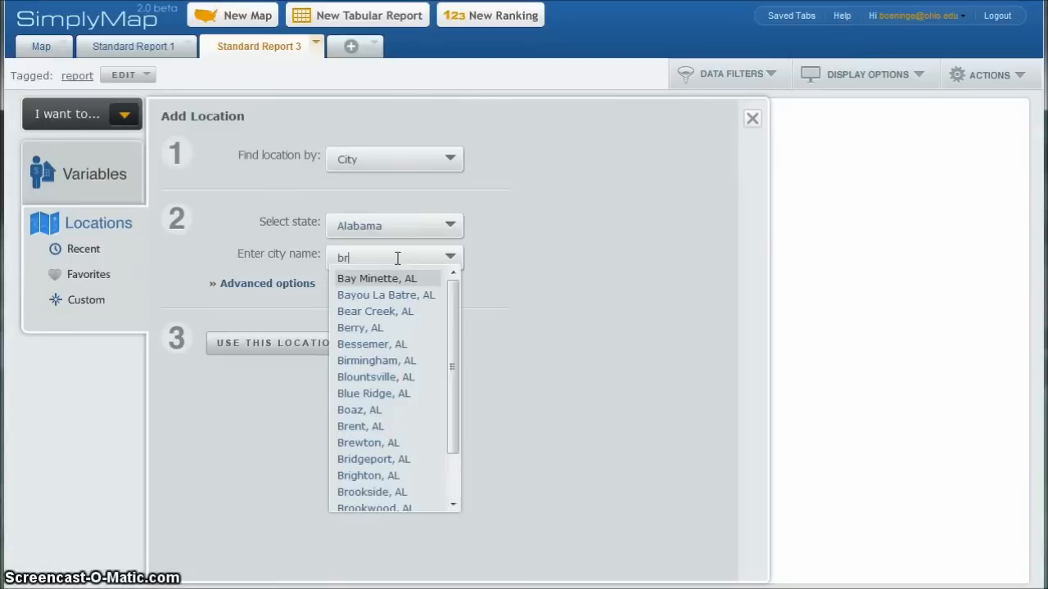
{"action": "type", "text": "i"}
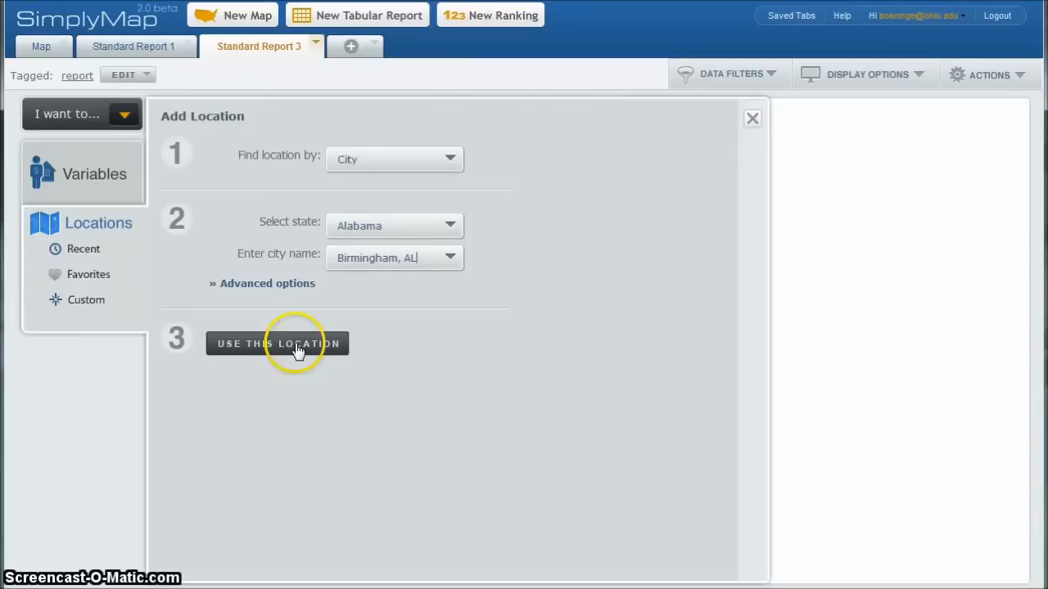
{"action": "left_click", "coordinate": [278, 344]}
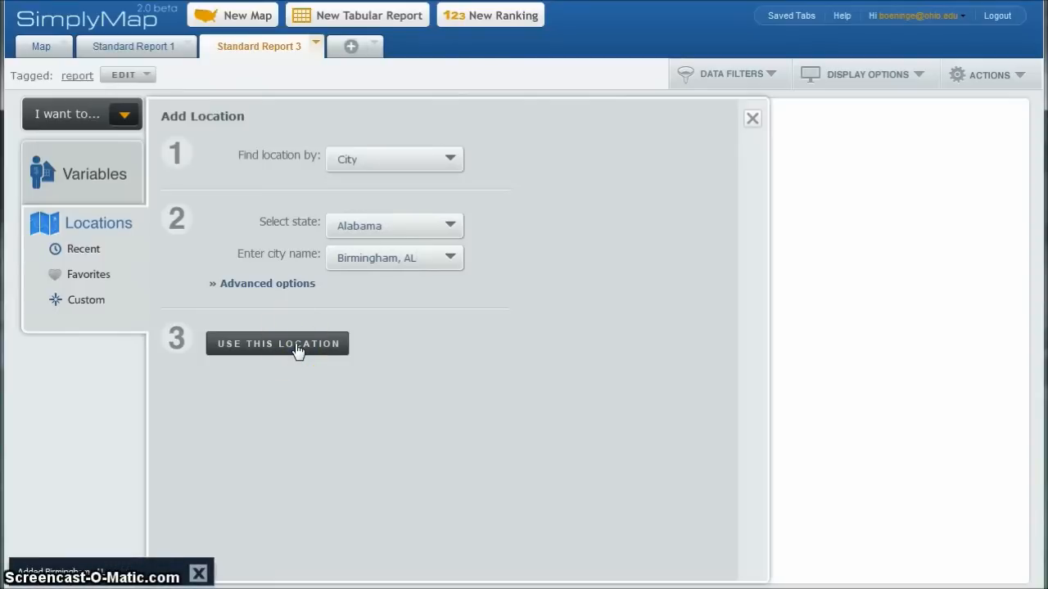
{"action": "mouse_move", "coordinate": [752, 147]}
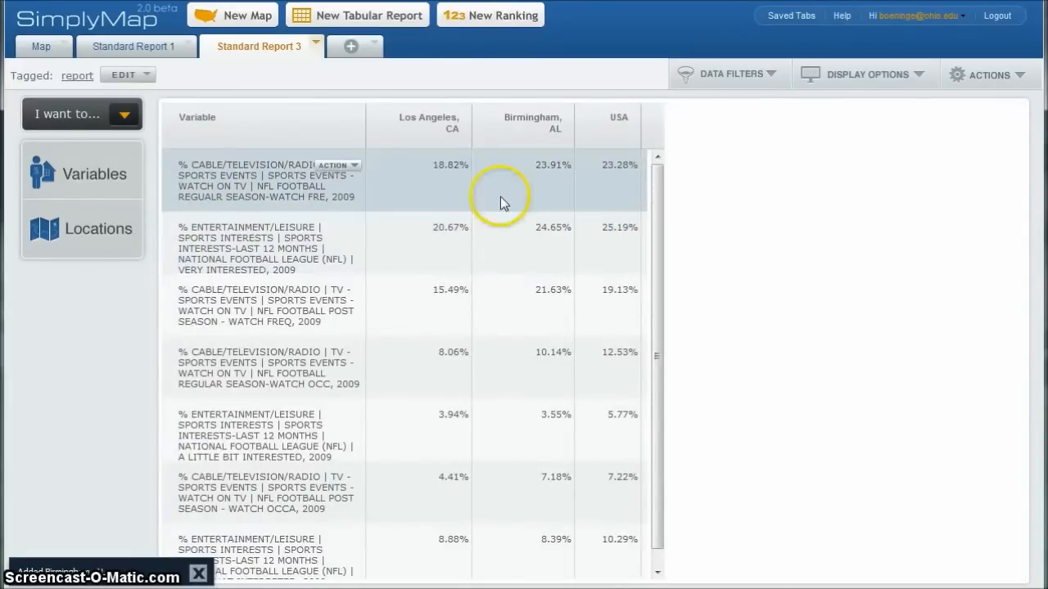
{"action": "mouse_move", "coordinate": [598, 203]}
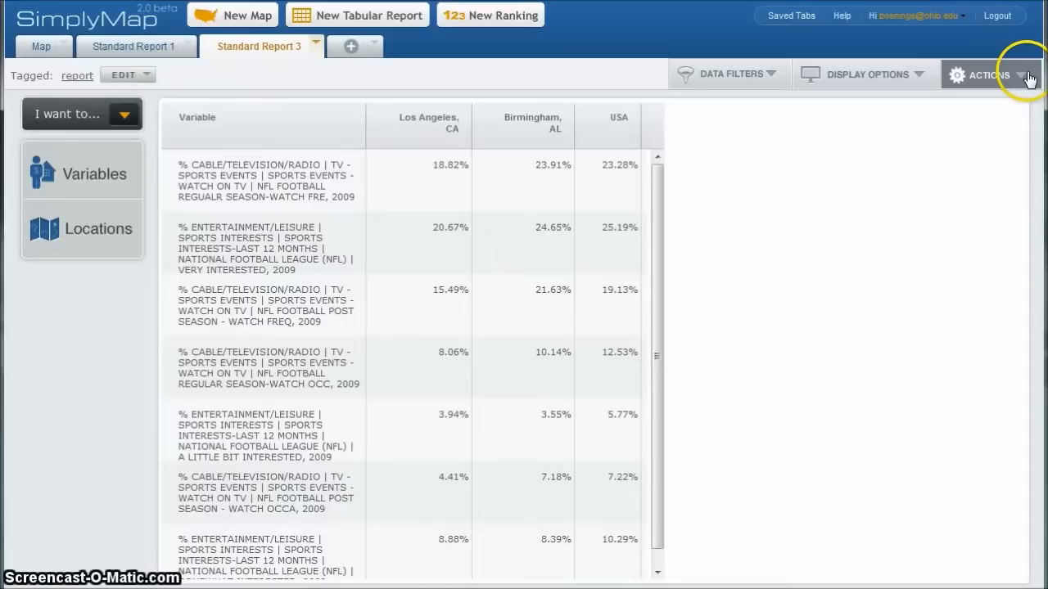
{"action": "mouse_move", "coordinate": [894, 195]}
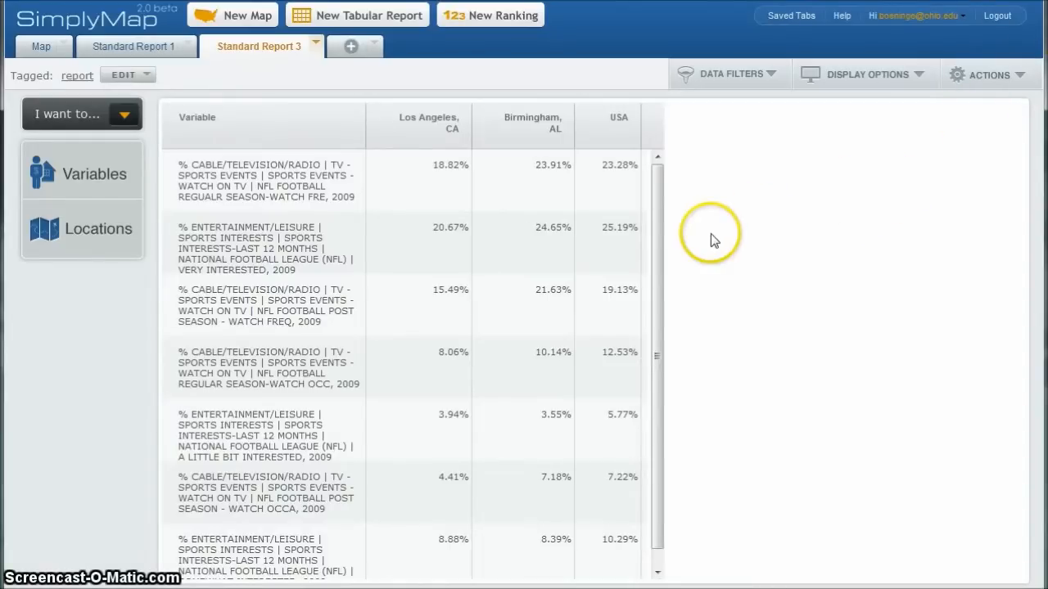
Reopen the variable categories browser with the Birmingham column now in the report.
{"action": "left_click", "coordinate": [95, 174]}
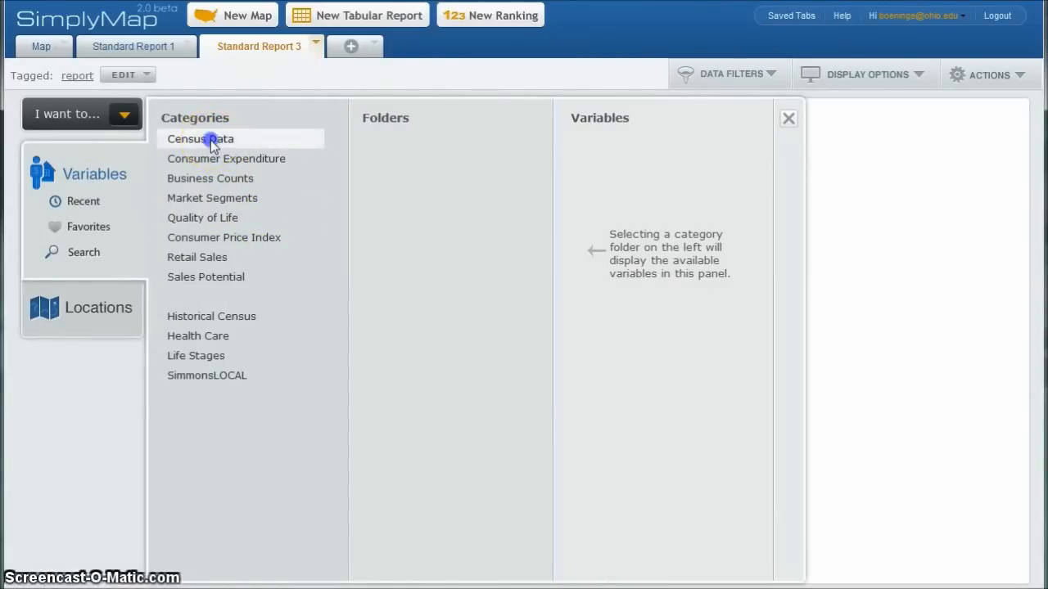
Add all Total variables under Census Data > People and Households > Age to the report.
{"action": "left_click", "coordinate": [200, 138]}
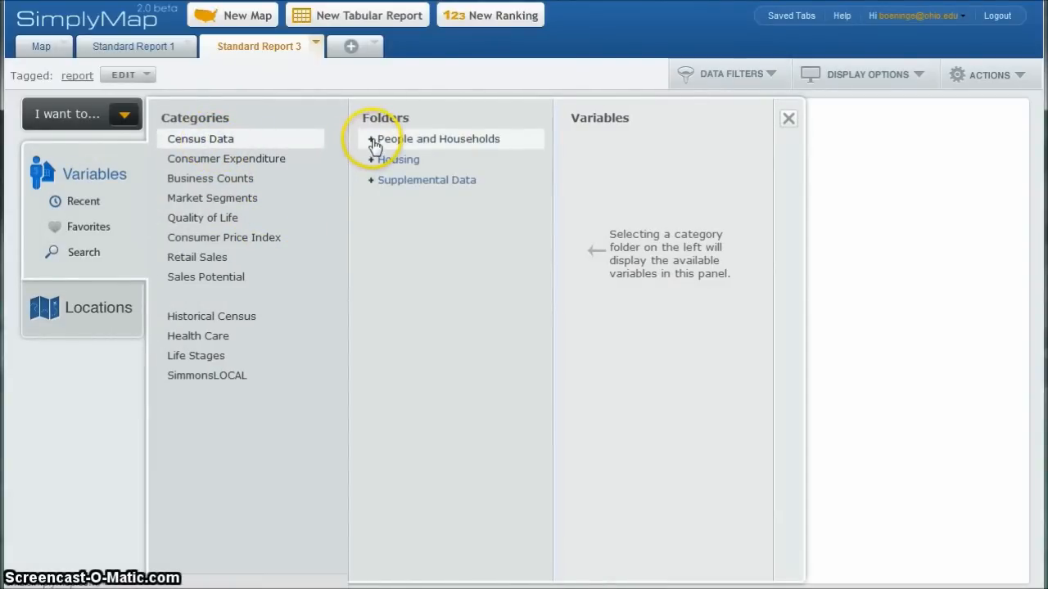
{"action": "left_click", "coordinate": [372, 137]}
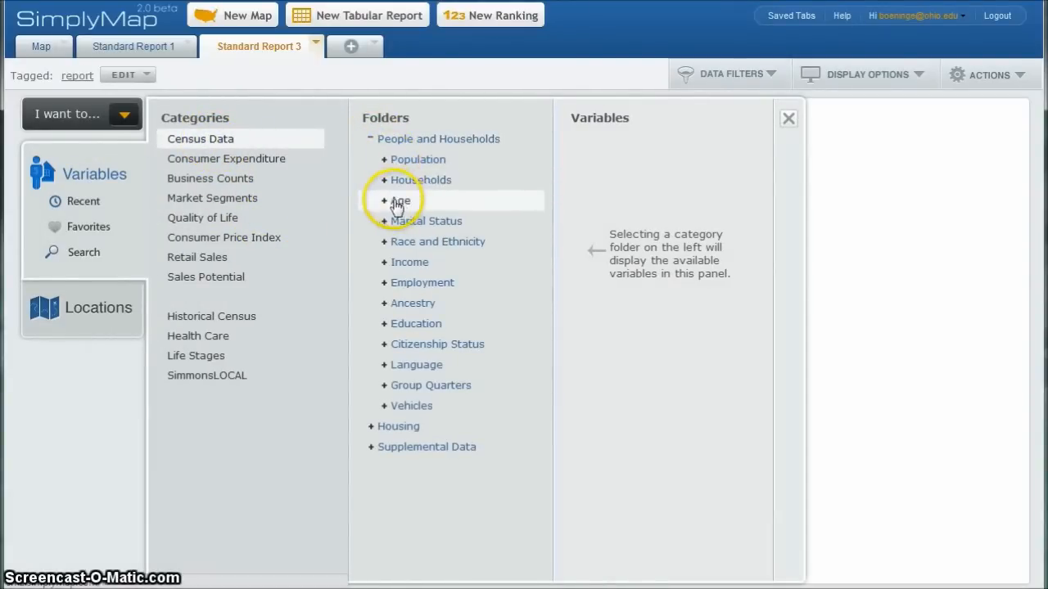
{"action": "left_click", "coordinate": [385, 200]}
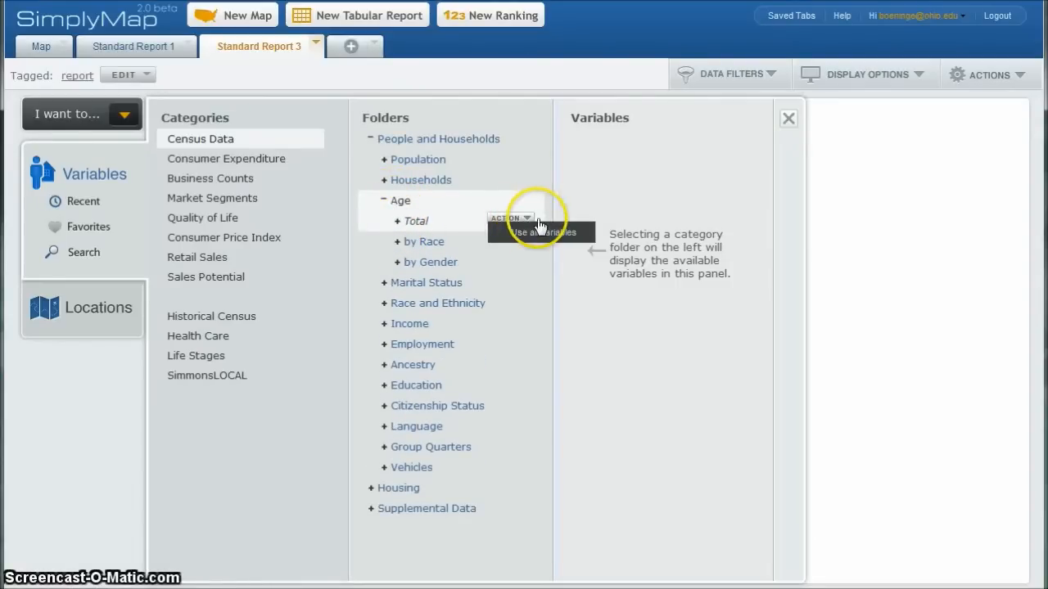
{"action": "left_click", "coordinate": [416, 221]}
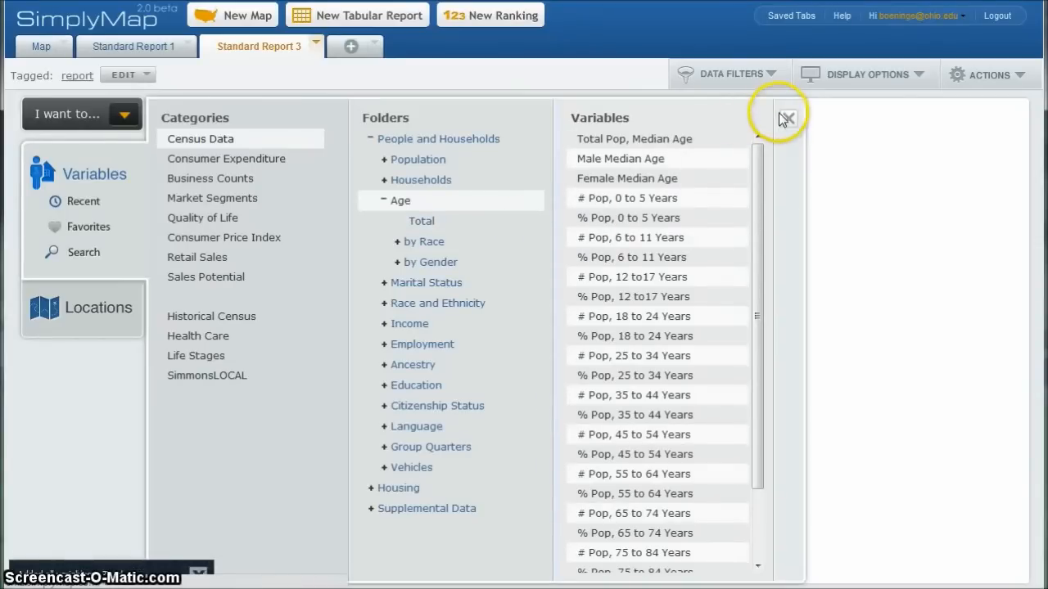
{"action": "left_click", "coordinate": [785, 117]}
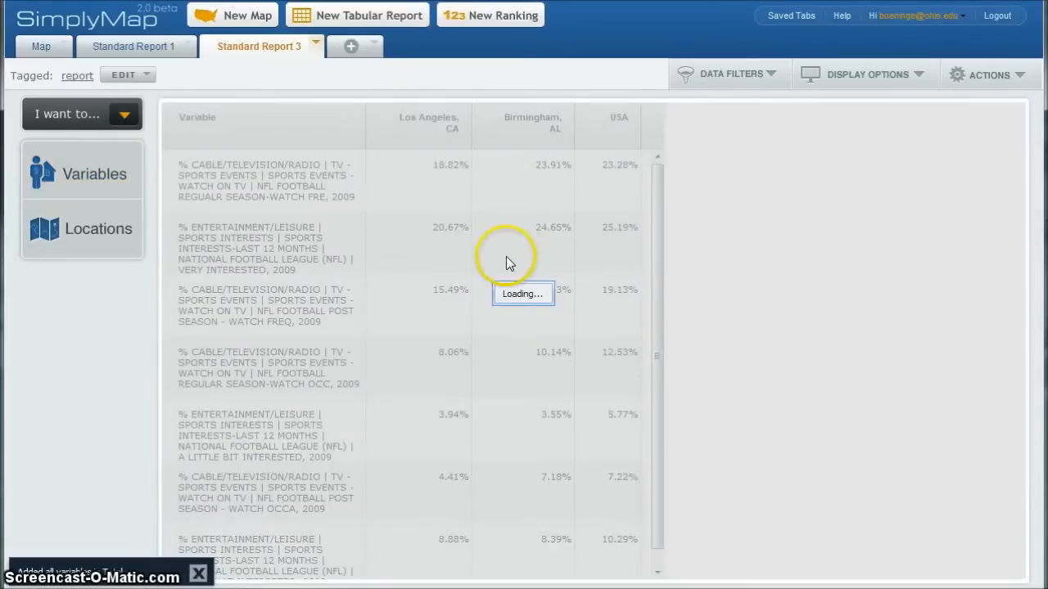
{"action": "mouse_move", "coordinate": [527, 281]}
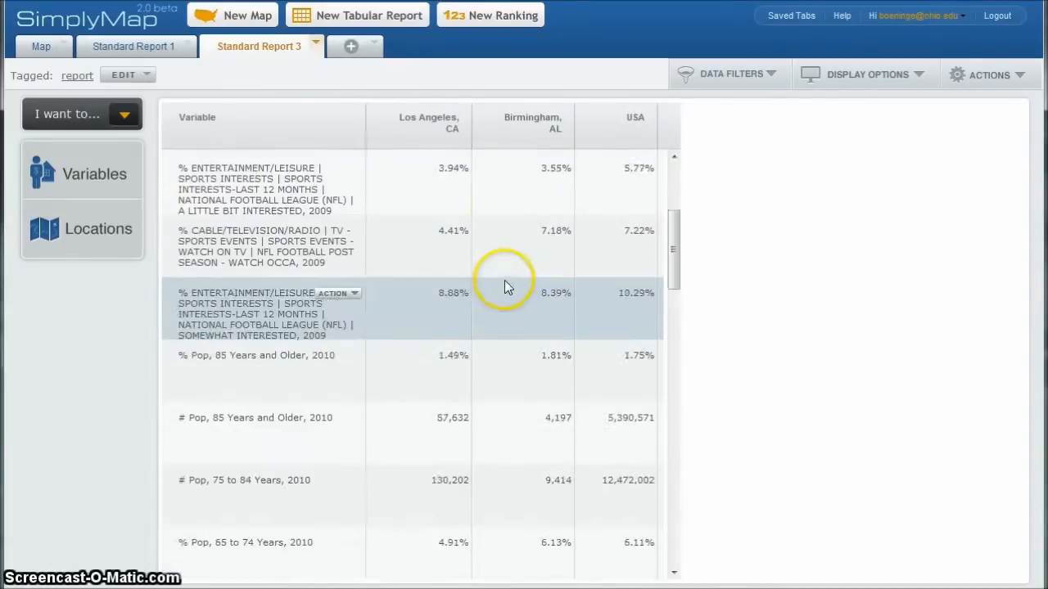
Scroll the report table down to the new % Pop and # Pop age rows.
{"action": "scroll", "scroll_direction": "down", "scroll_amount": 3}
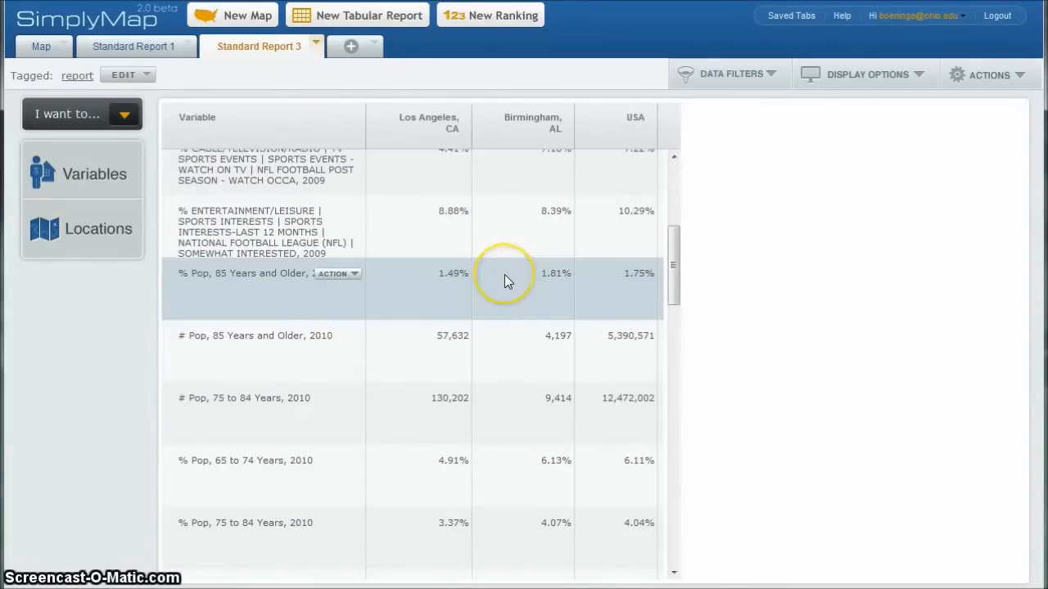
{"action": "scroll", "scroll_direction": "down", "scroll_amount": 3}
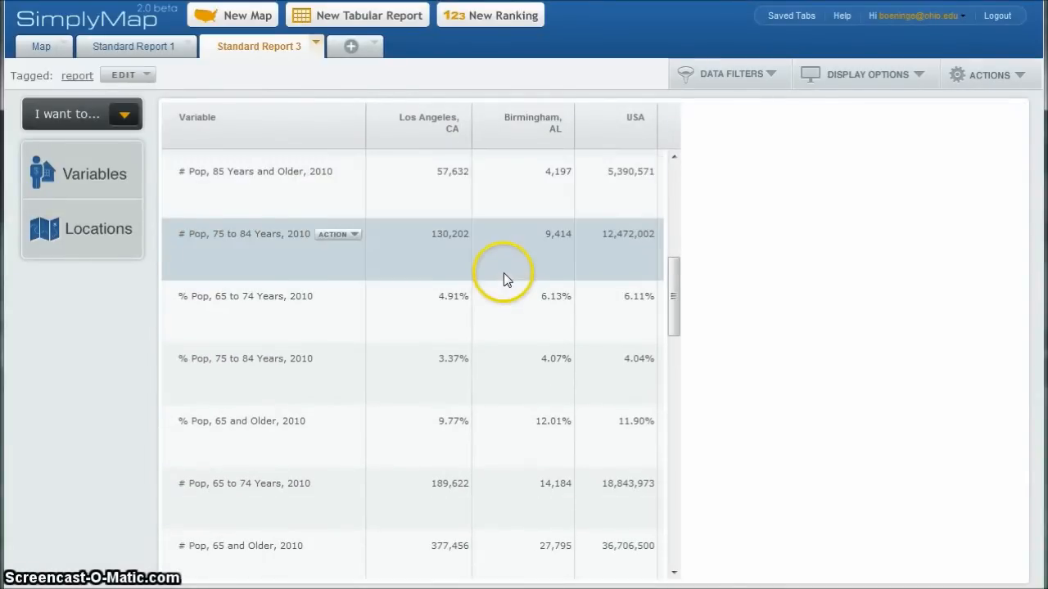
{"action": "scroll", "scroll_direction": "down", "scroll_amount": 3}
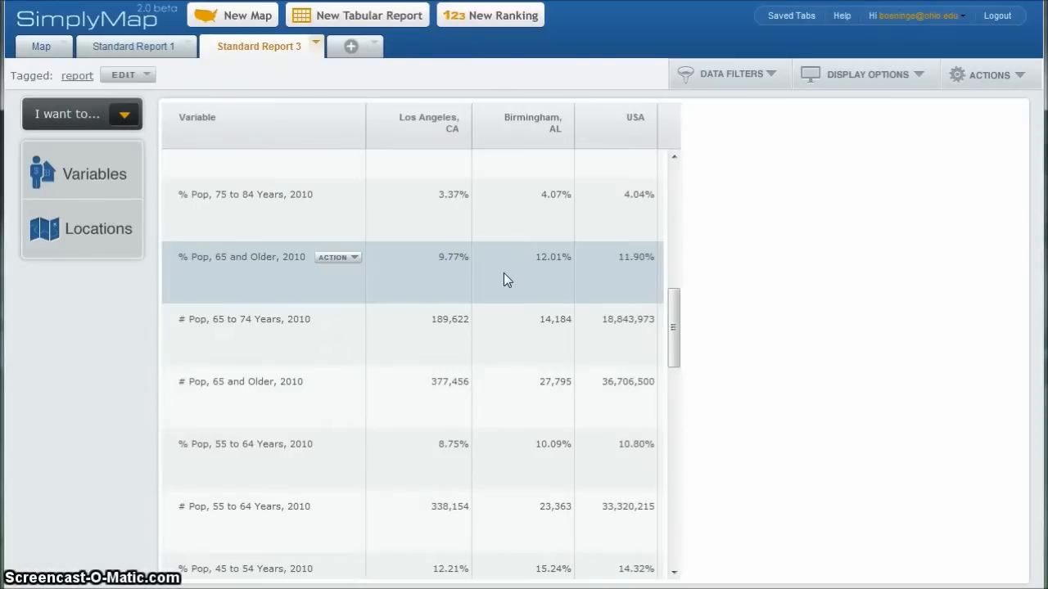
{"action": "mouse_move", "coordinate": [685, 246]}
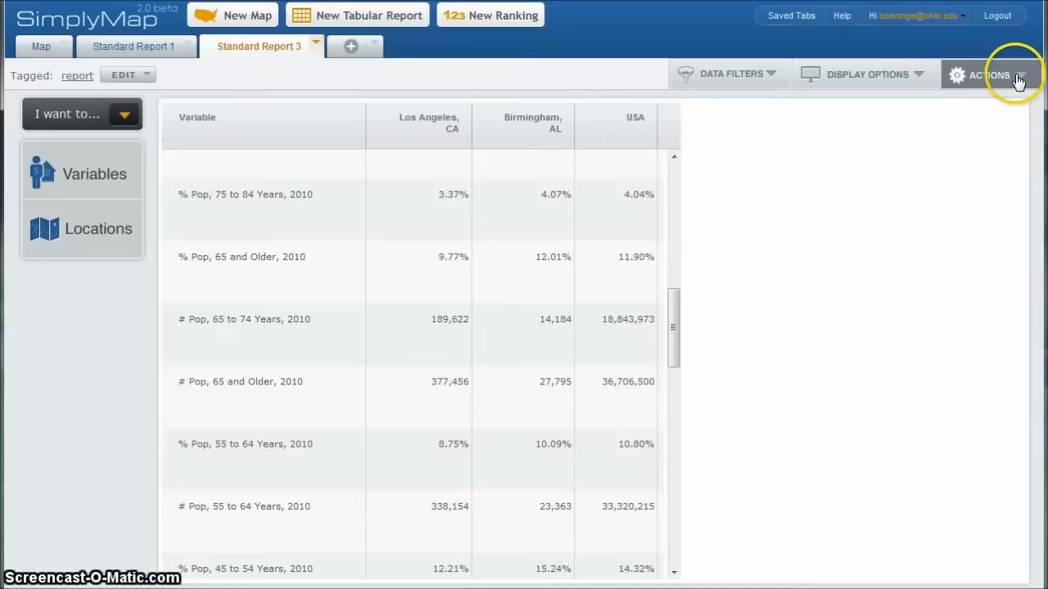
{"action": "left_click", "coordinate": [991, 76]}
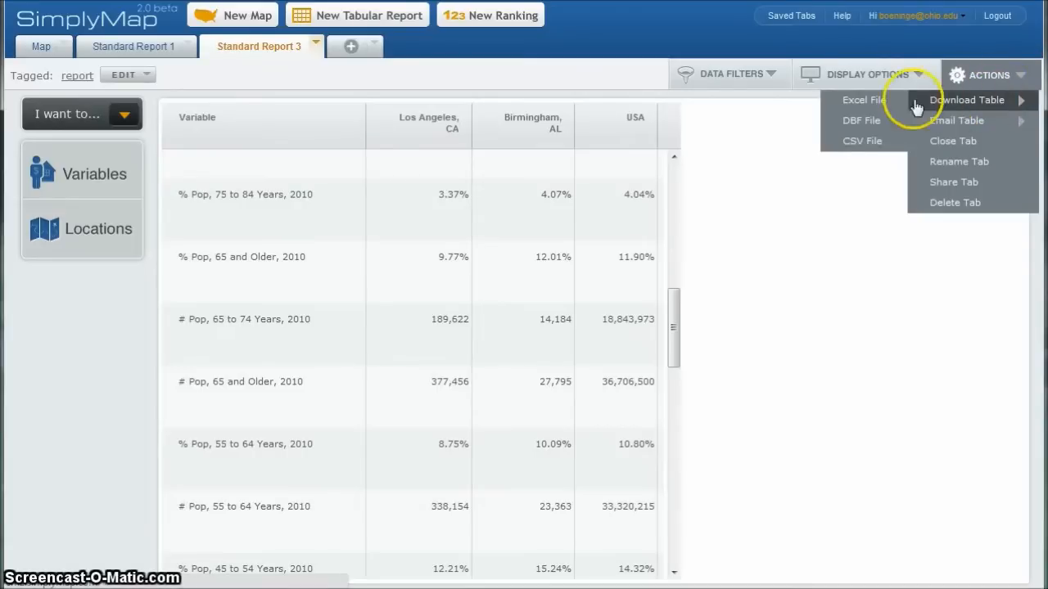
{"action": "mouse_move", "coordinate": [861, 141]}
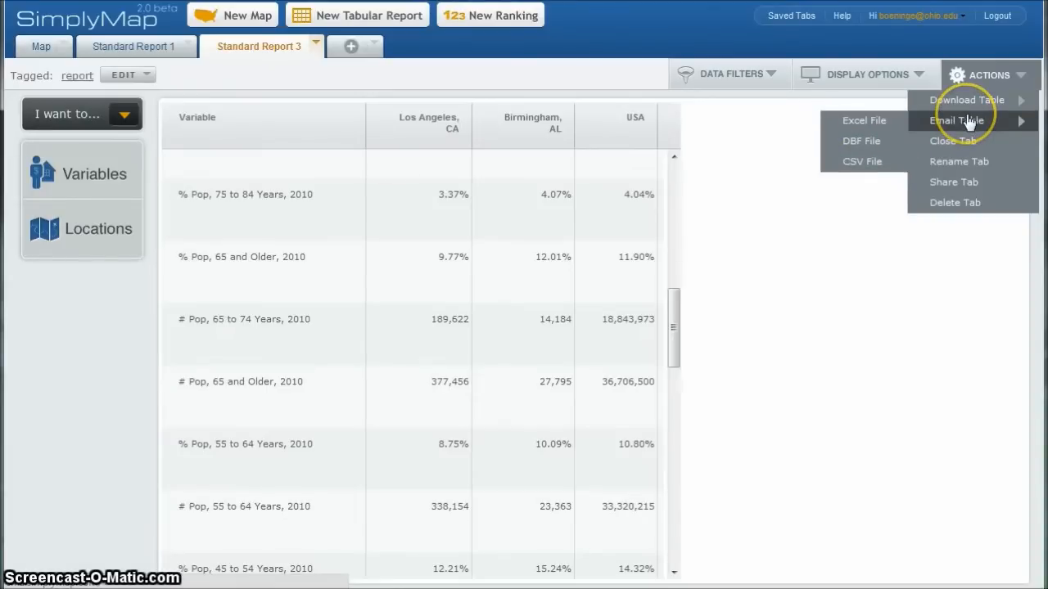
{"action": "mouse_move", "coordinate": [864, 121]}
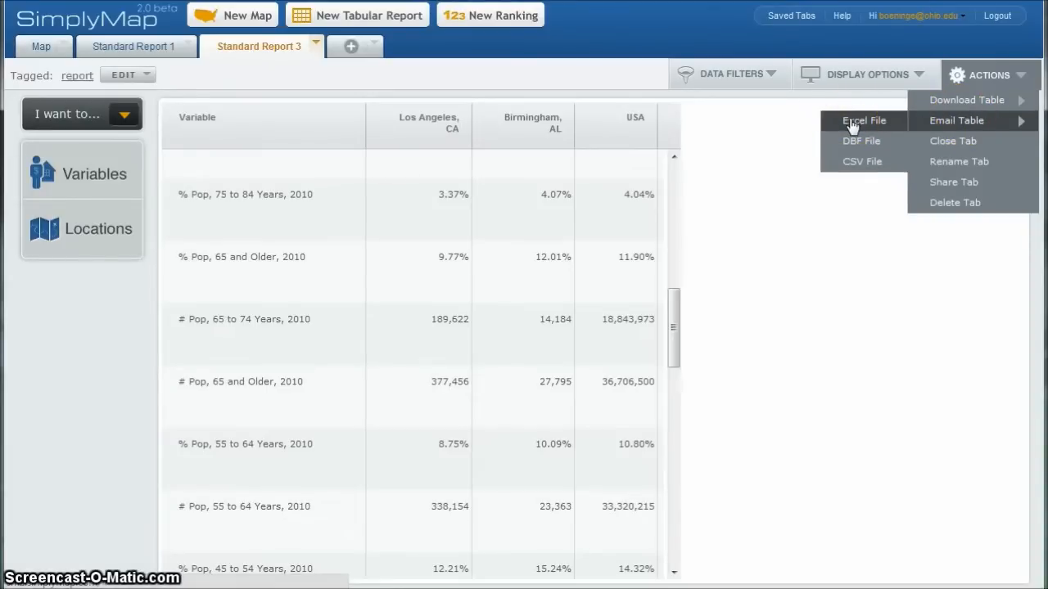
{"action": "mouse_move", "coordinate": [953, 182]}
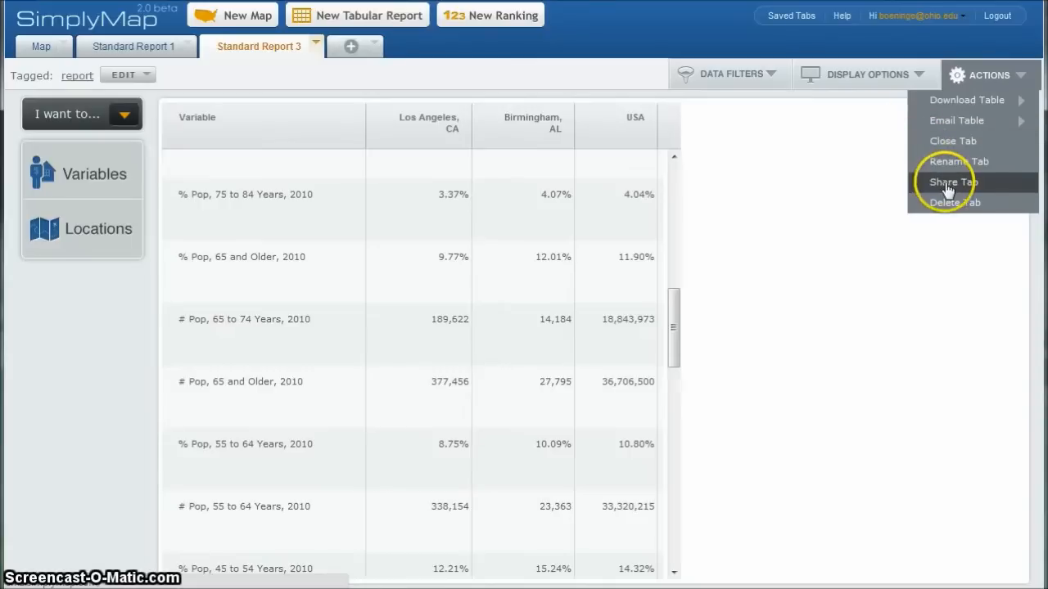
{"action": "left_click", "coordinate": [709, 226]}
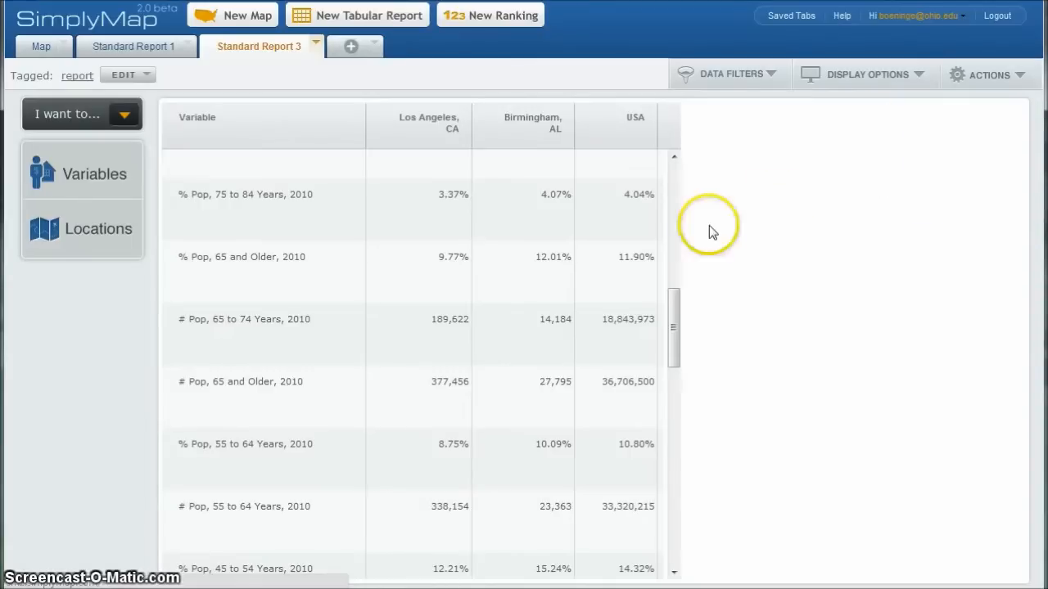